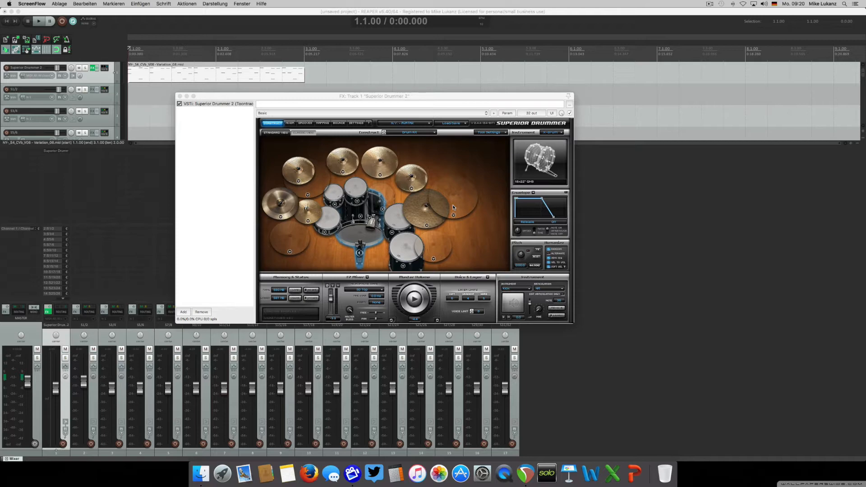
pyautogui.moveTo(456, 207)
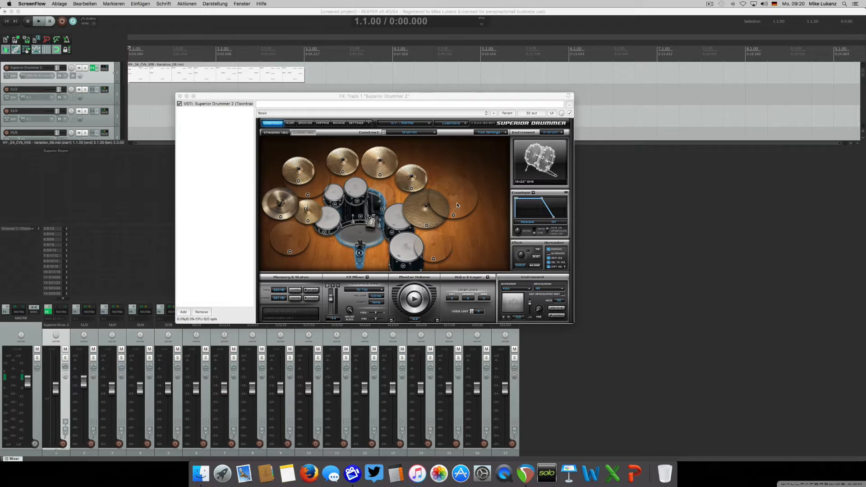
pyautogui.moveTo(489, 182)
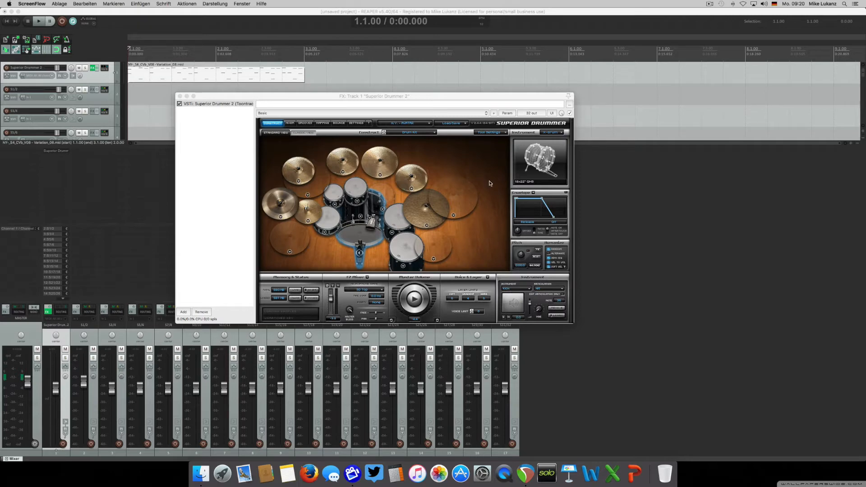
pyautogui.moveTo(505, 172)
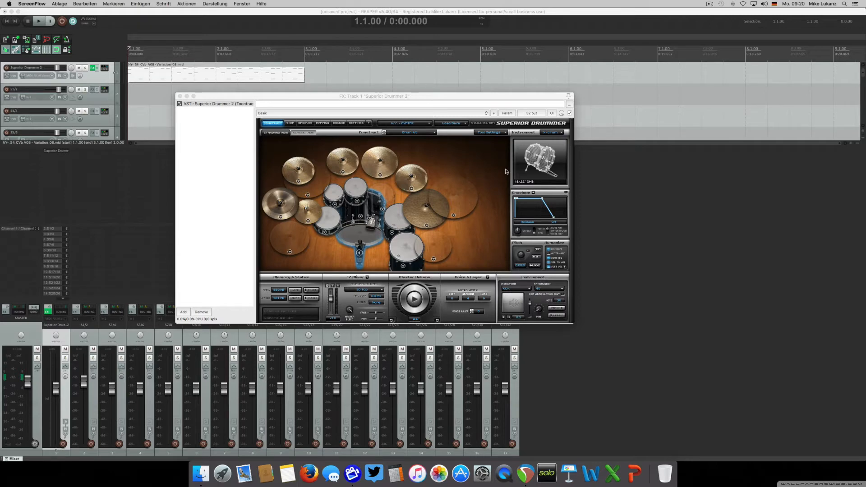
pyautogui.moveTo(556, 136)
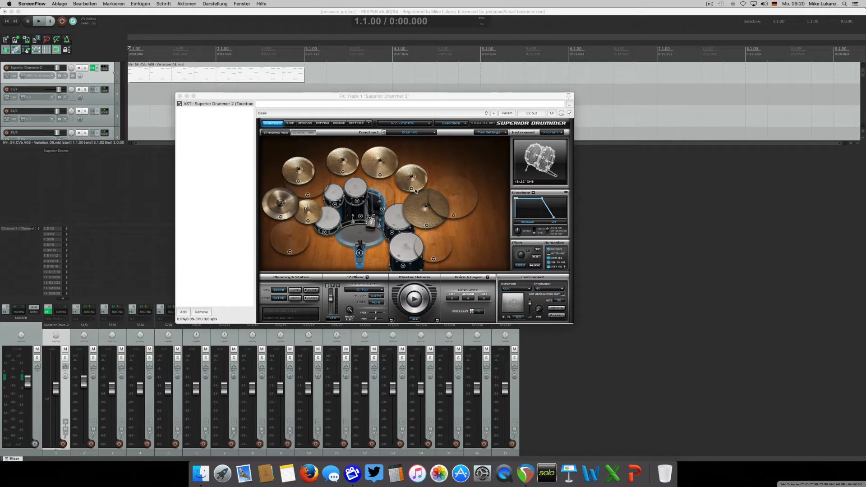
pyautogui.moveTo(332, 219)
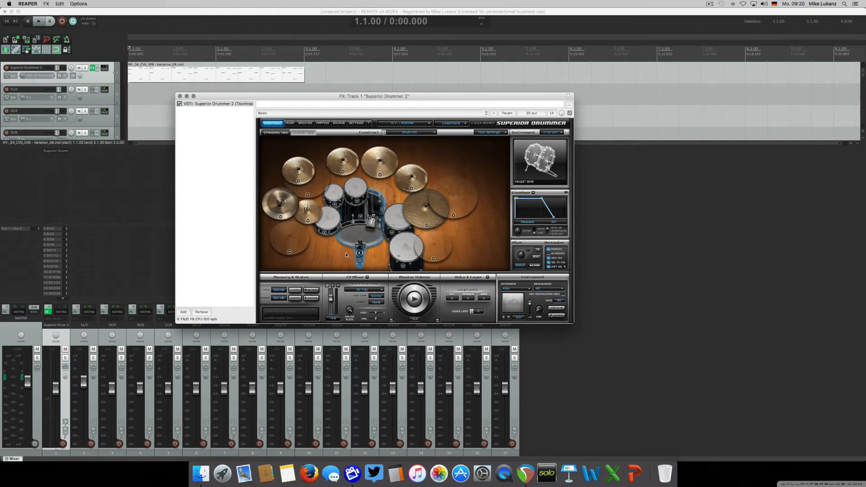
pyautogui.moveTo(443, 175)
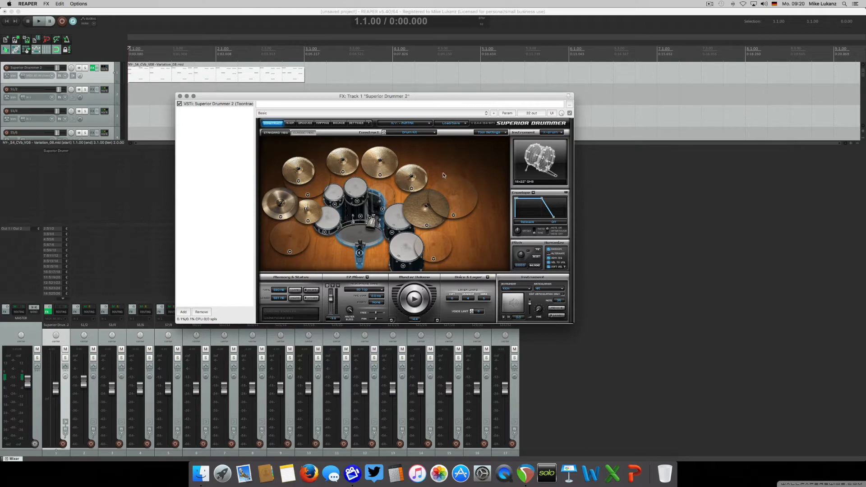
pyautogui.moveTo(442, 172)
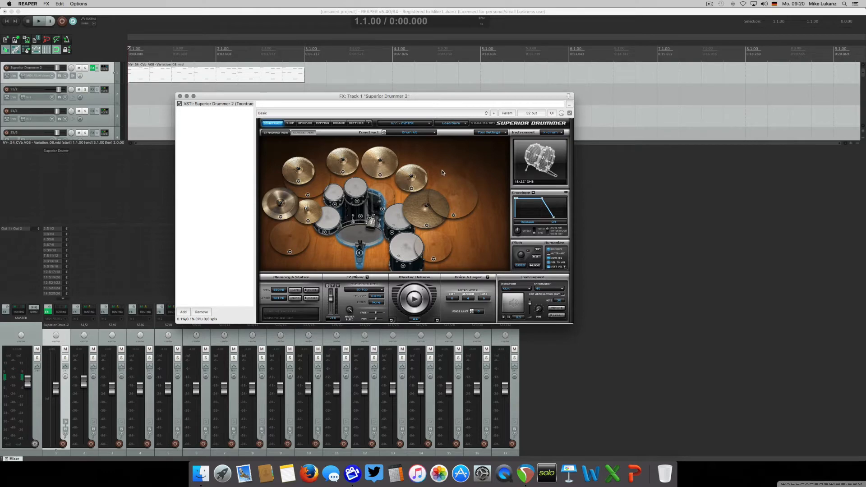
pyautogui.moveTo(458, 172)
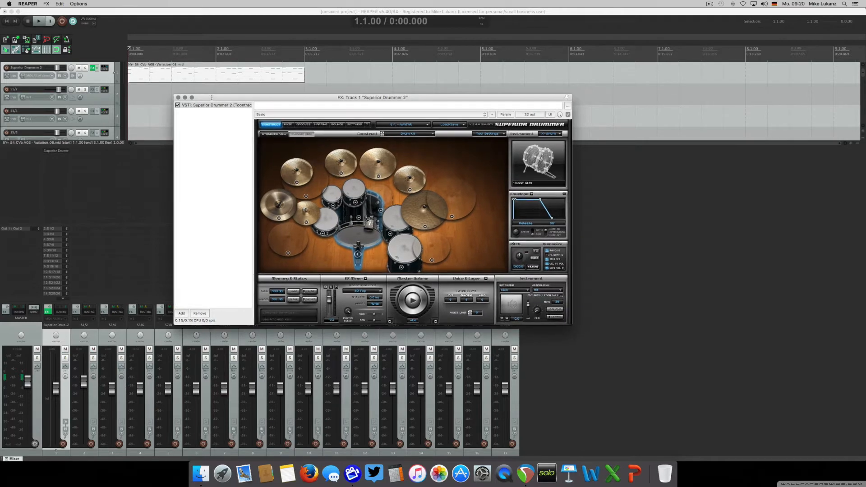
# Play and stop the drum clip, then show Superior Drummer's MIDI mapping page.
pyautogui.click(38, 21)
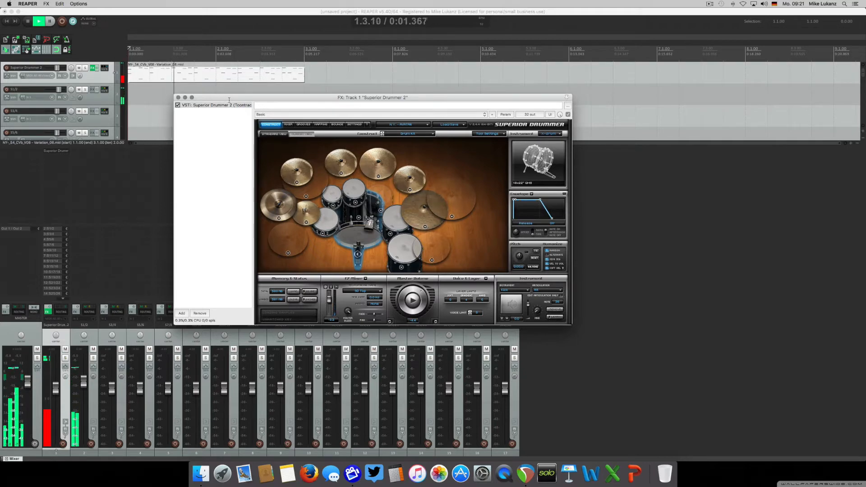
pyautogui.click(27, 22)
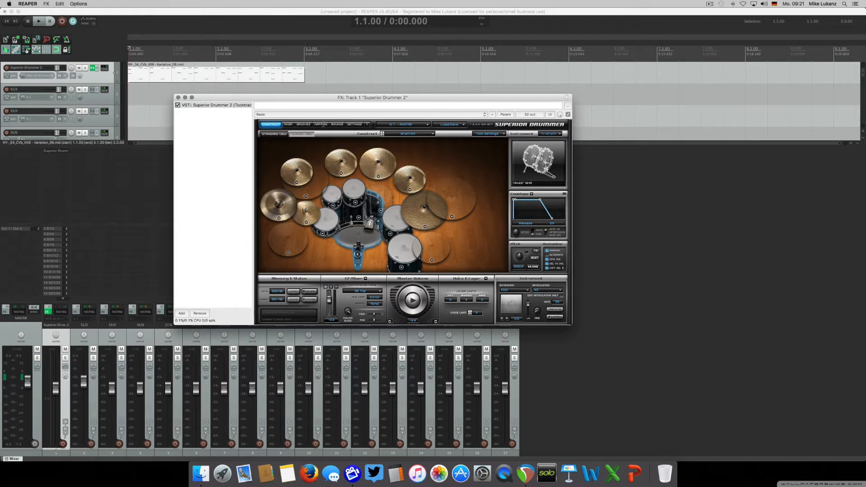
pyautogui.click(321, 124)
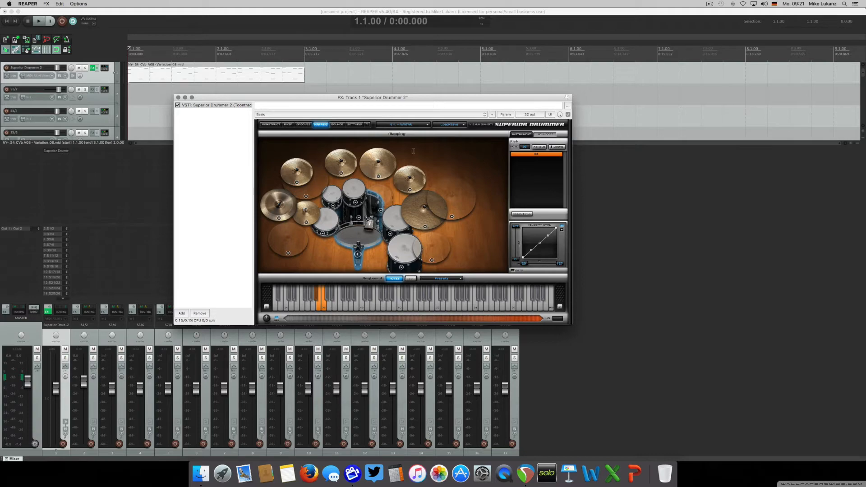
# On the Construct page make the X-drum a Snare using the 5x10" GMS model, then select the main snare.
pyautogui.click(270, 124)
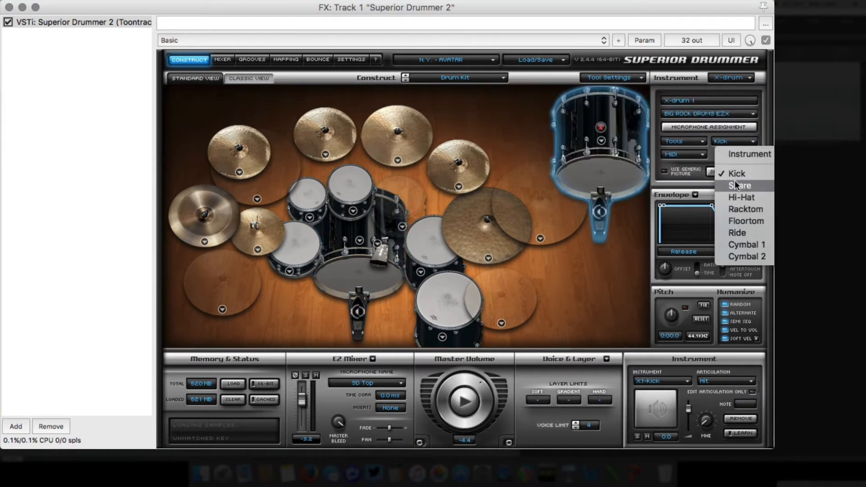
pyautogui.click(709, 113)
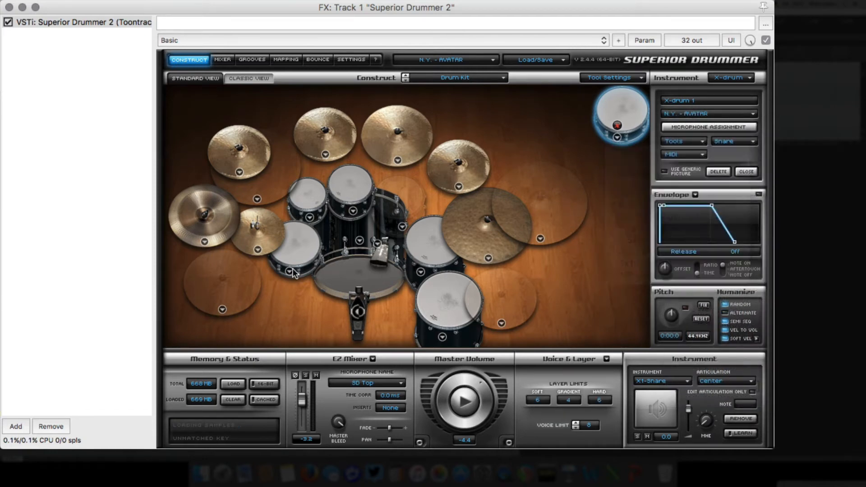
pyautogui.rightClick(293, 254)
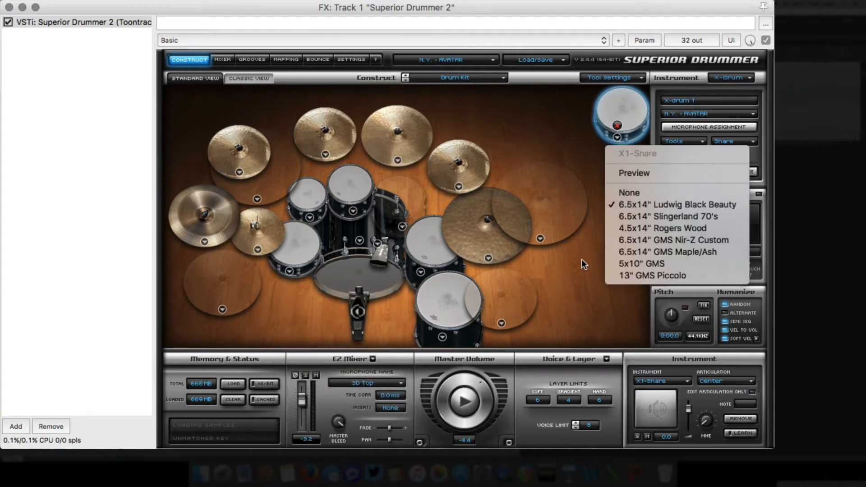
pyautogui.moveTo(641, 264)
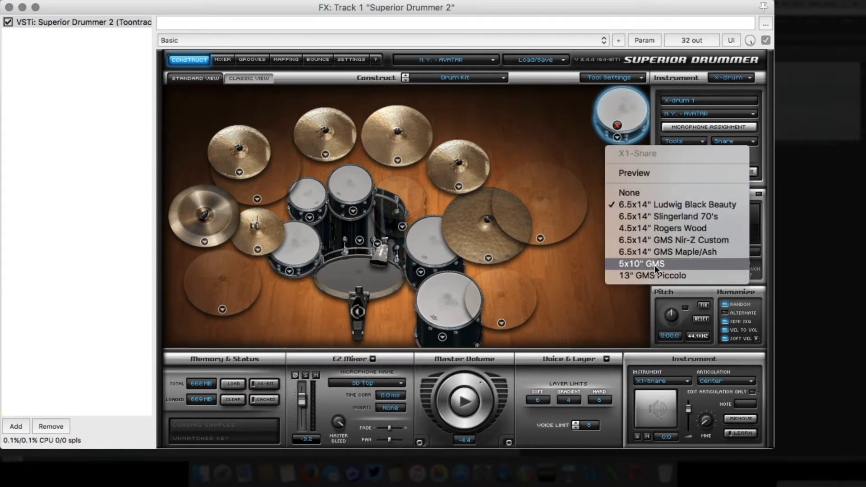
pyautogui.click(640, 264)
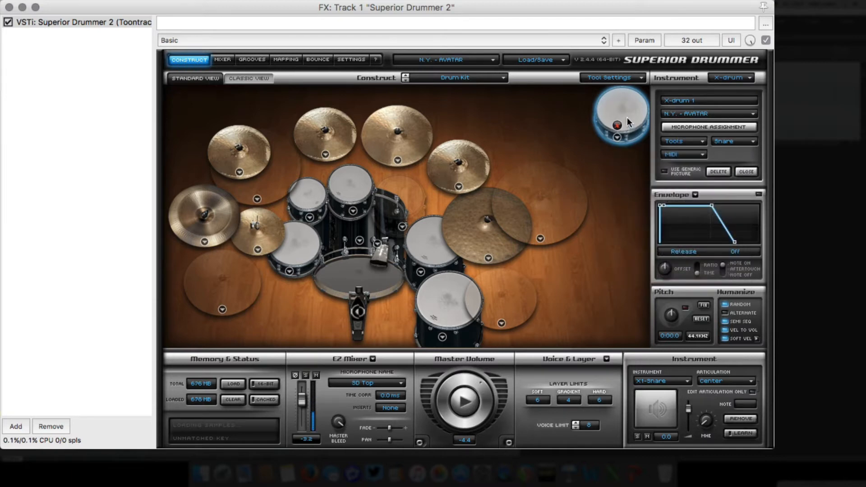
pyautogui.moveTo(312, 242)
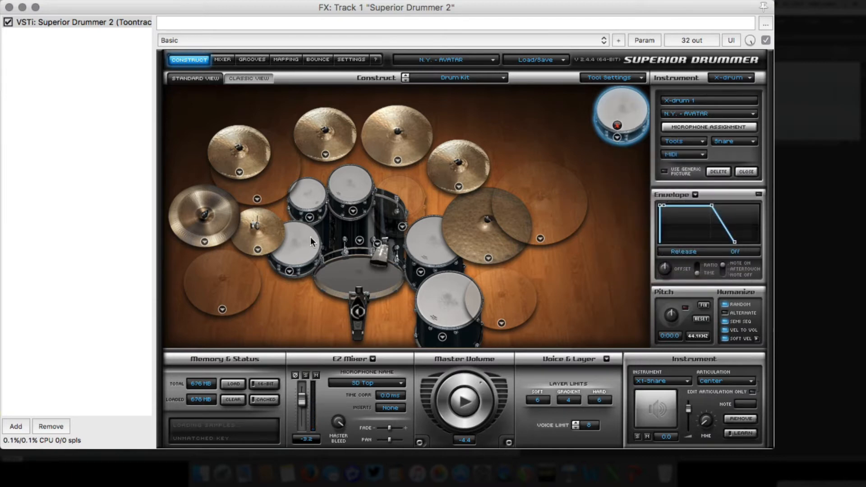
pyautogui.click(302, 244)
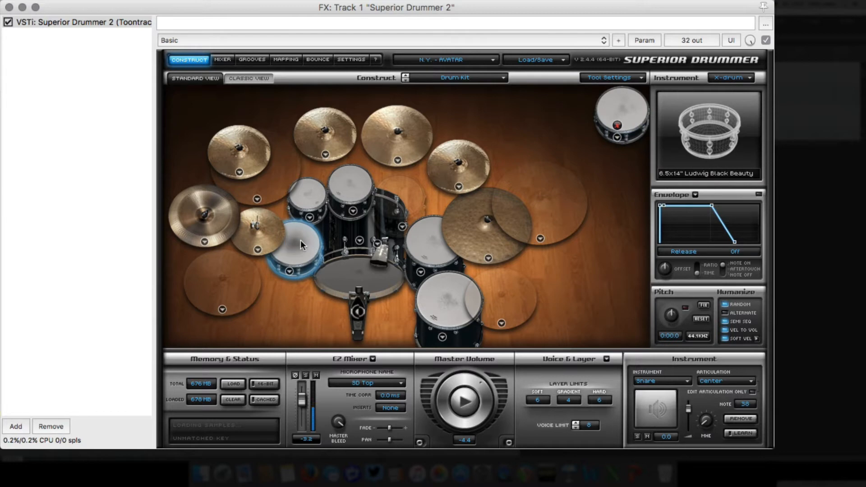
# In Mapping > MIDI-Nodes add a new node and rename it CrackySnare.
pyautogui.click(285, 59)
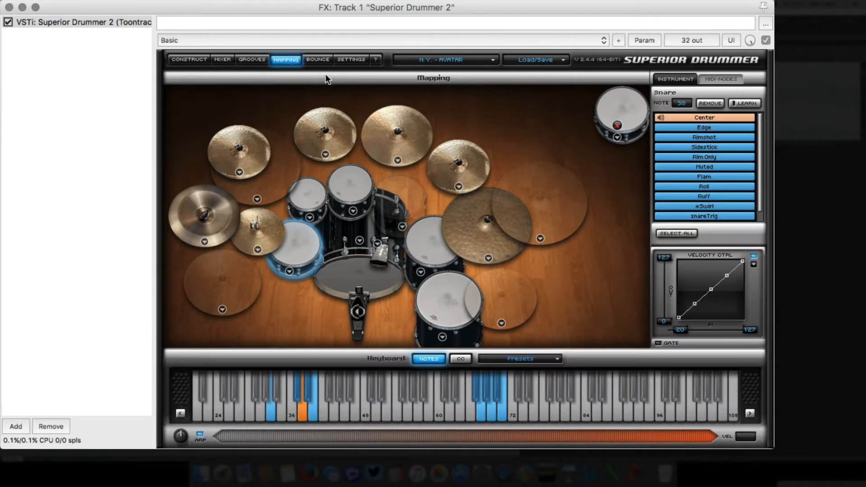
pyautogui.click(721, 79)
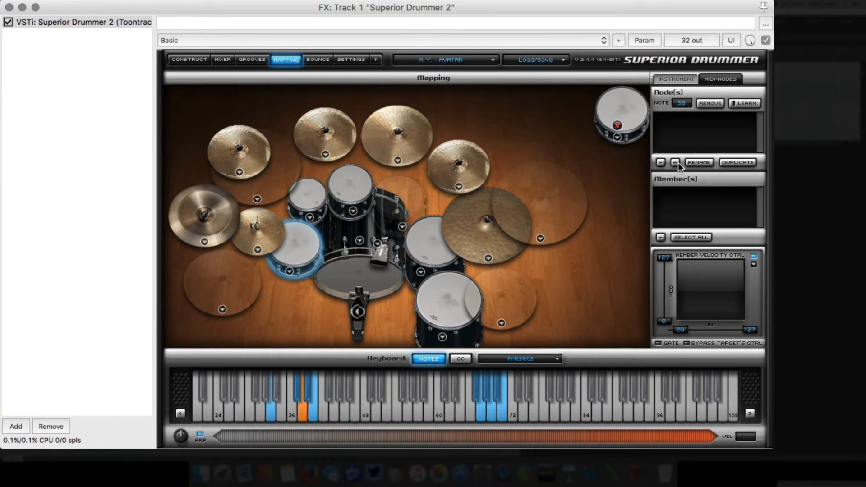
pyautogui.click(674, 162)
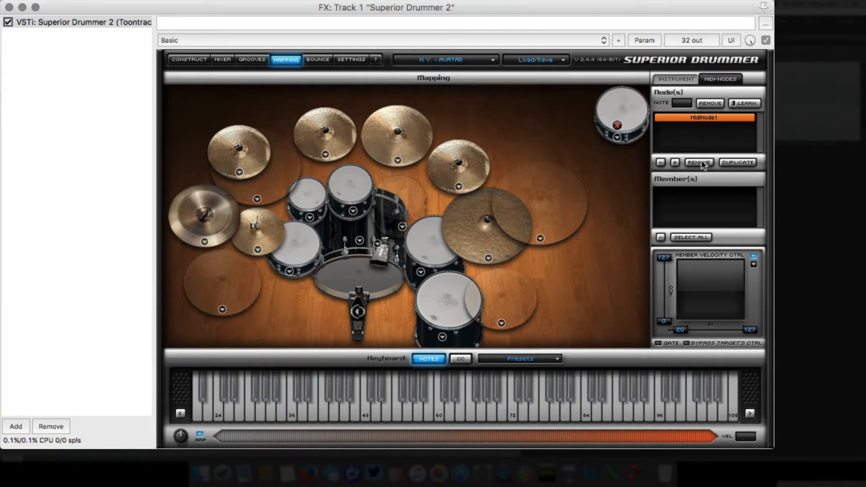
pyautogui.click(698, 162)
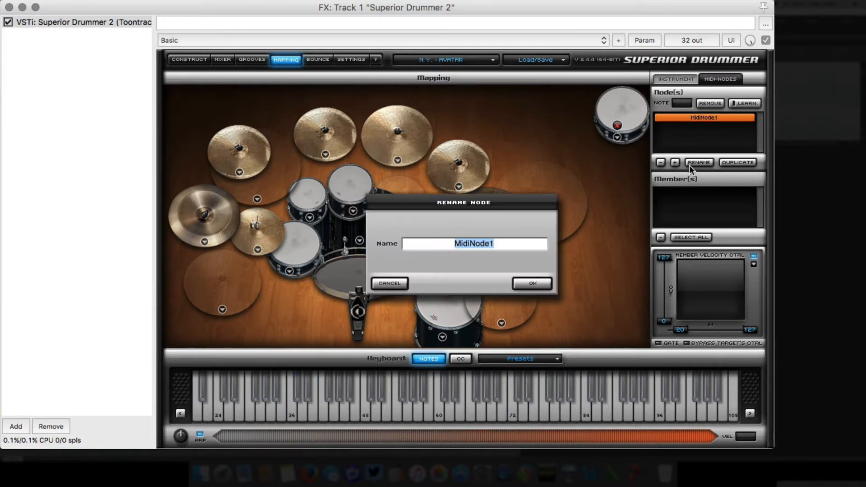
pyautogui.write('Crac')
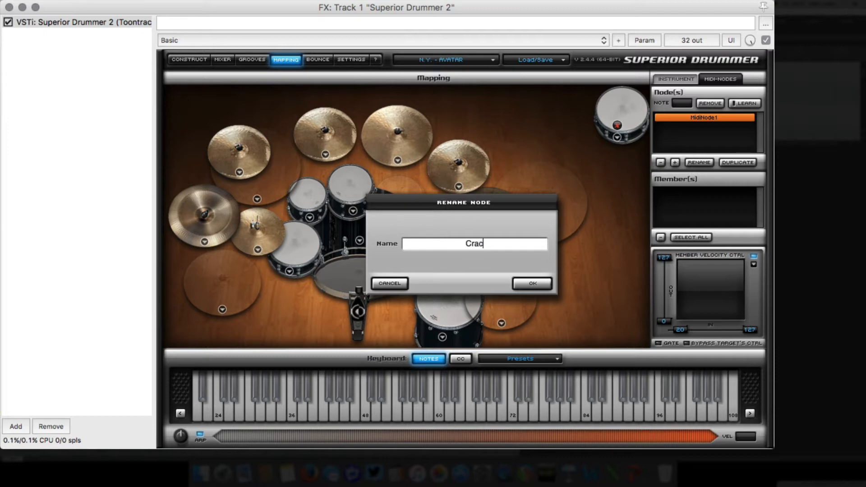
pyautogui.write('kySnare')
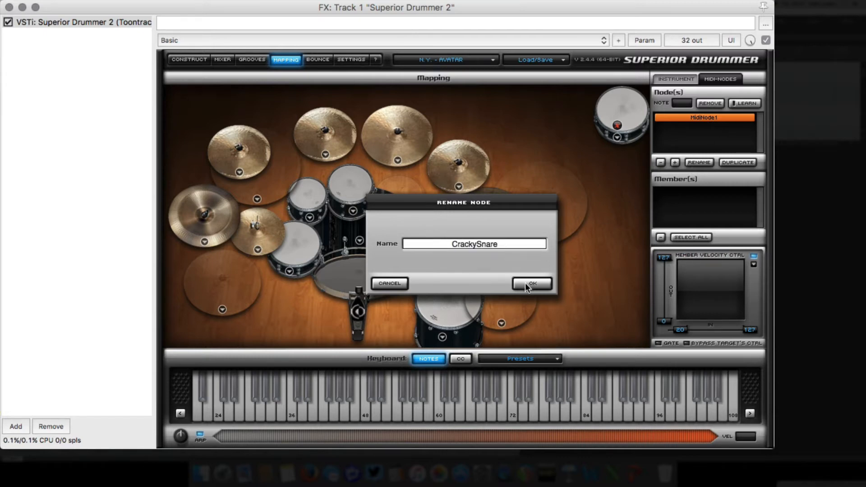
pyautogui.click(531, 283)
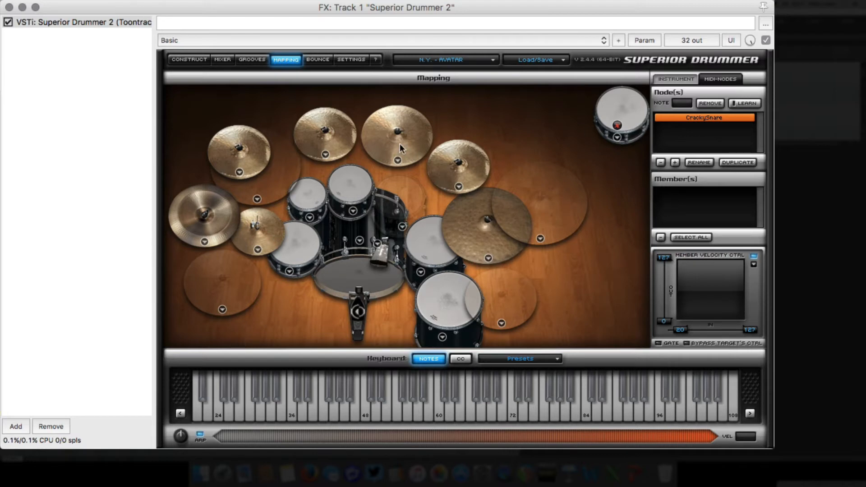
pyautogui.moveTo(616, 134)
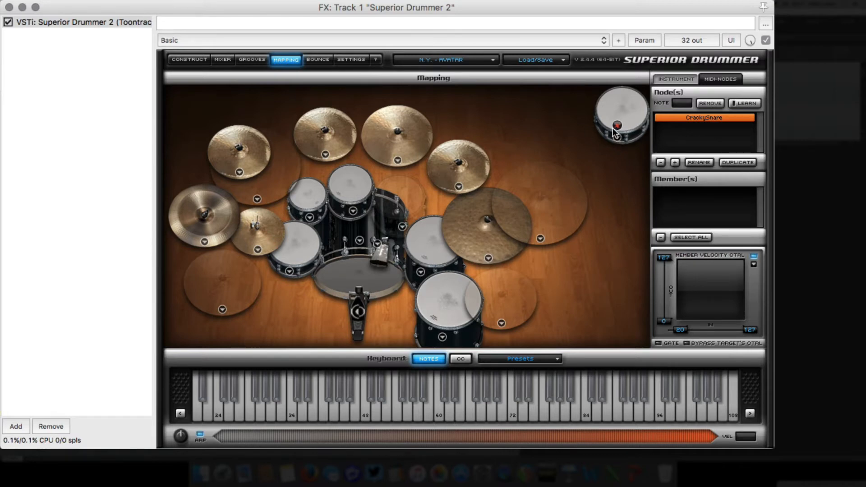
pyautogui.moveTo(686, 199)
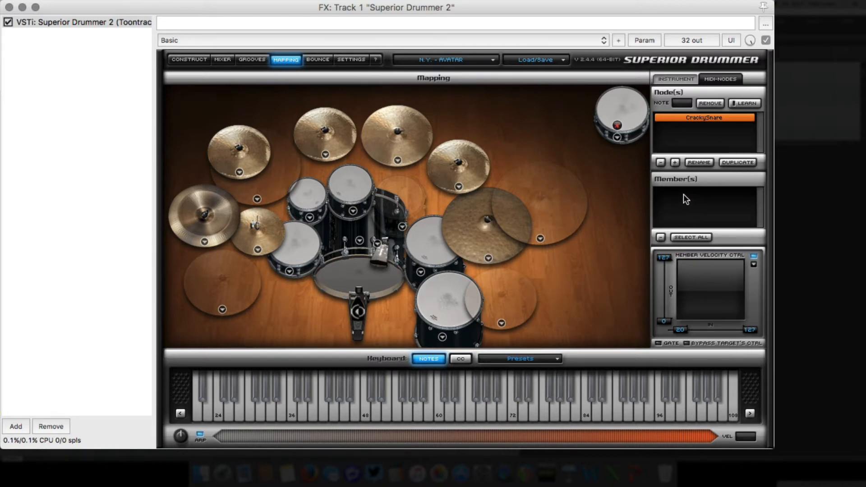
pyautogui.moveTo(648, 125)
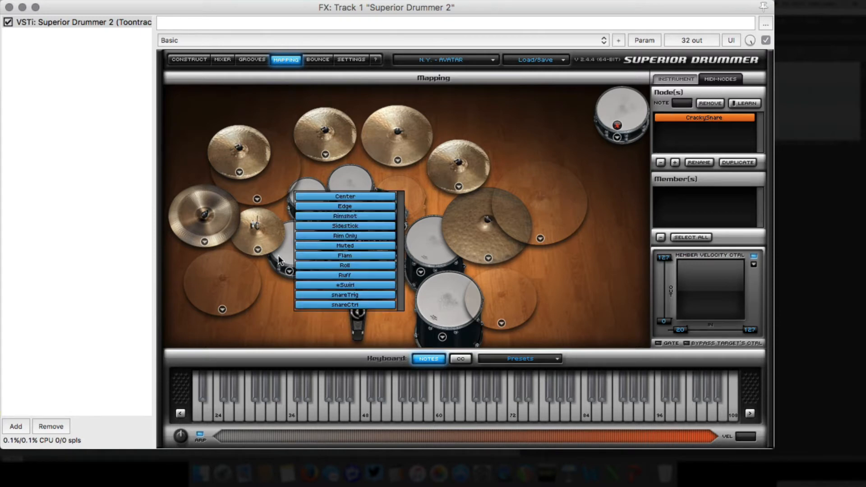
pyautogui.moveTo(342, 198)
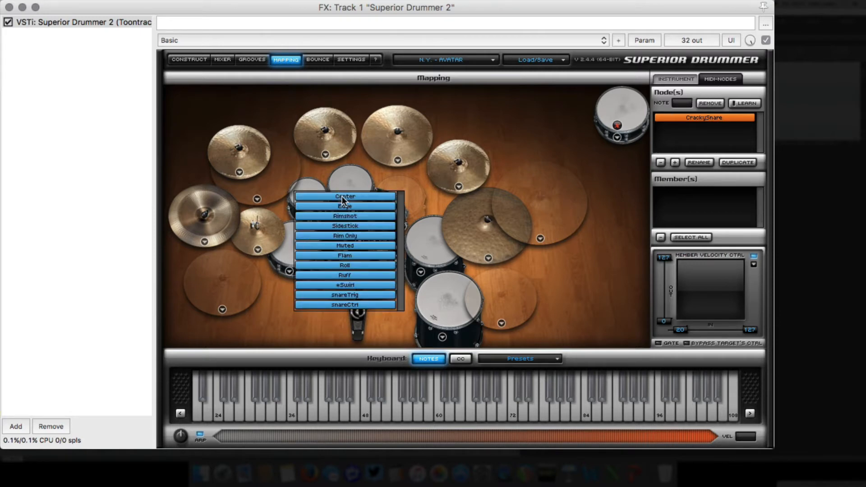
# Add the main snare's Center hit and the extra snare's Center hit as CrackySnare members.
pyautogui.click(345, 197)
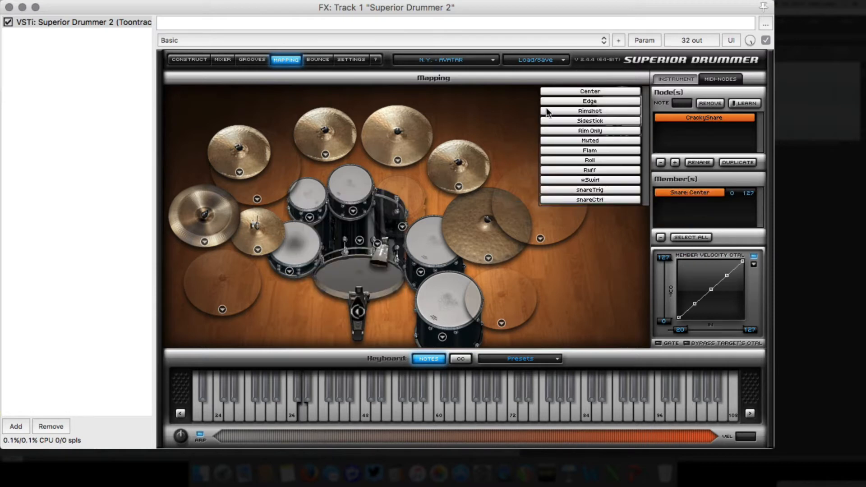
pyautogui.click(589, 92)
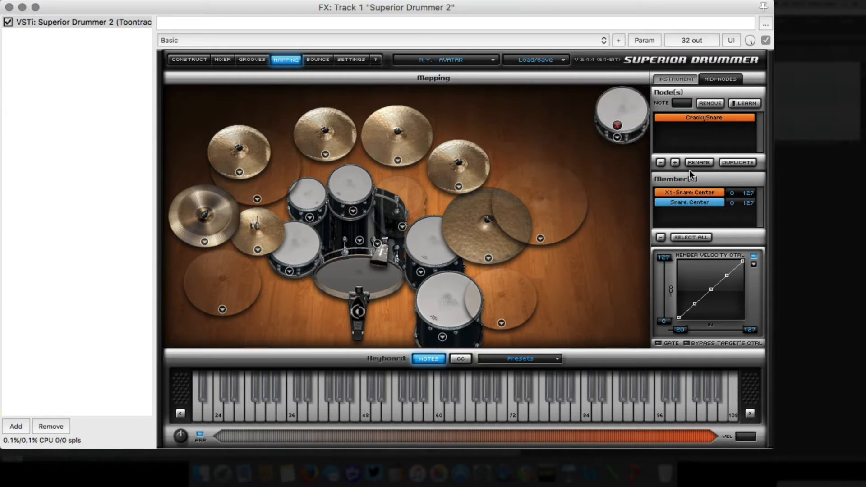
pyautogui.moveTo(674, 106)
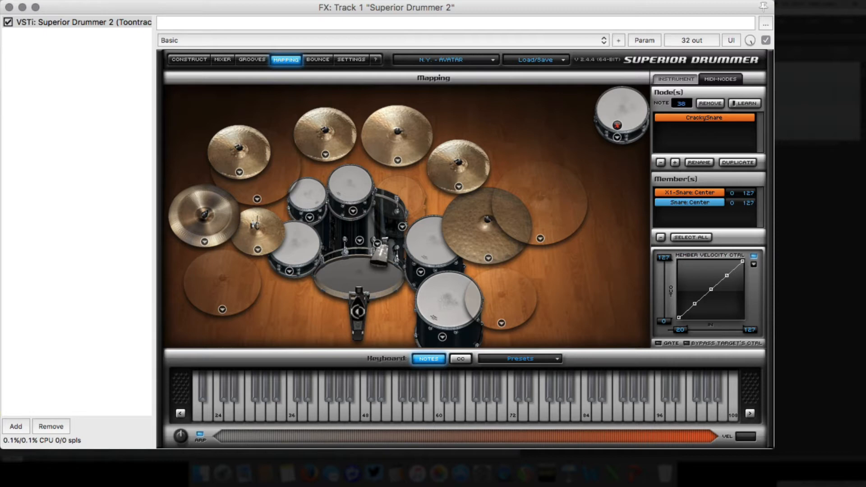
# Trigger the CrackySnare node twice to hear both snare members layered on note 38.
pyautogui.click(303, 398)
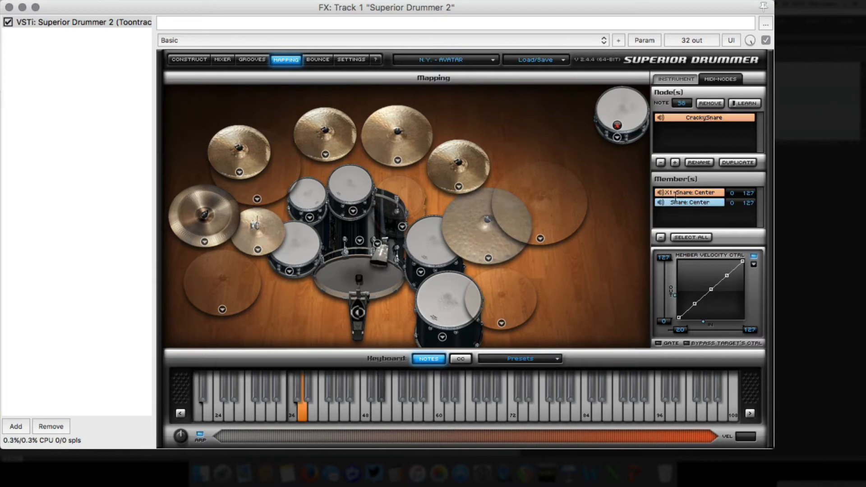
pyautogui.click(689, 202)
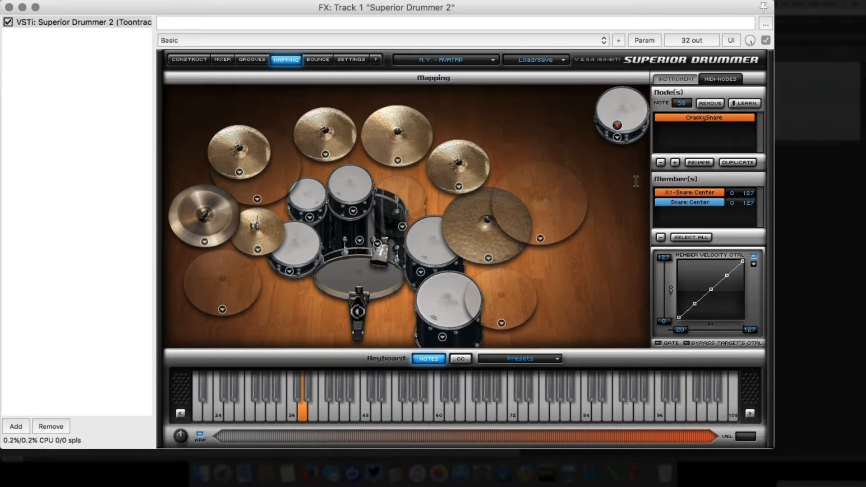
pyautogui.moveTo(633, 180)
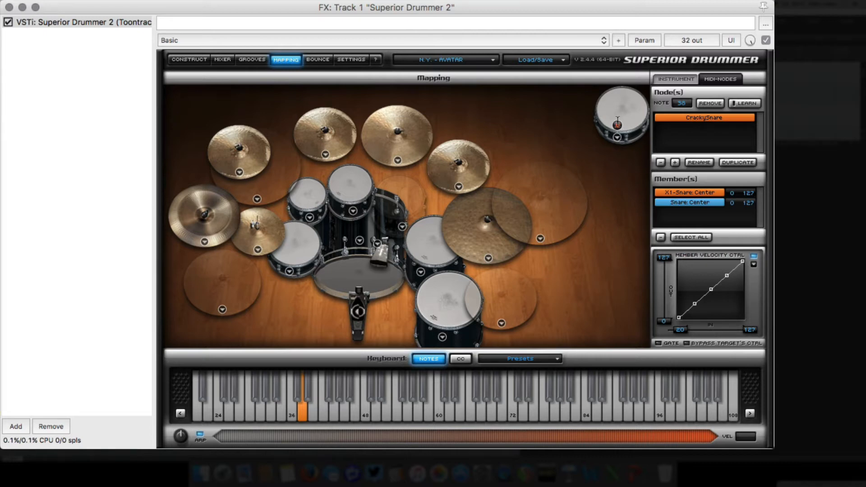
pyautogui.moveTo(622, 103)
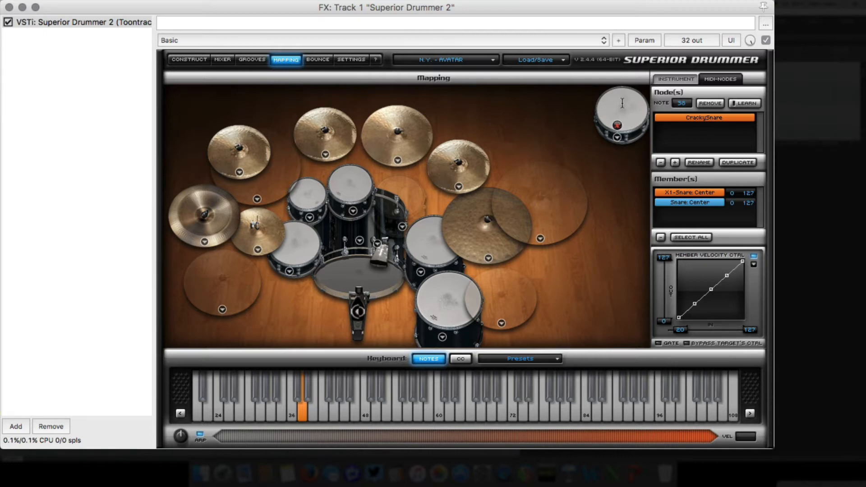
pyautogui.moveTo(626, 106)
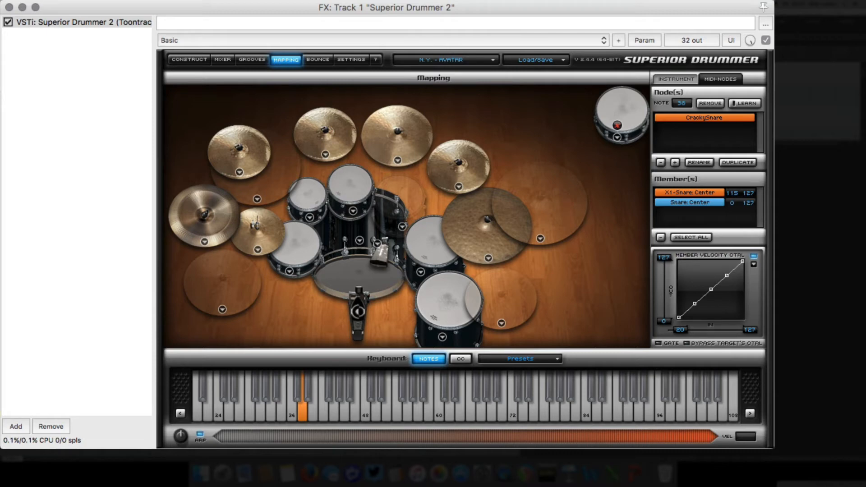
pyautogui.moveTo(601, 331)
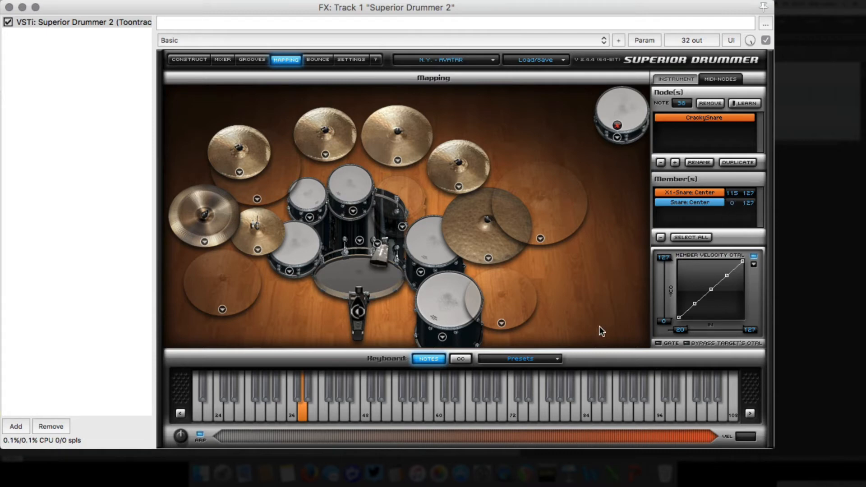
pyautogui.moveTo(735, 200)
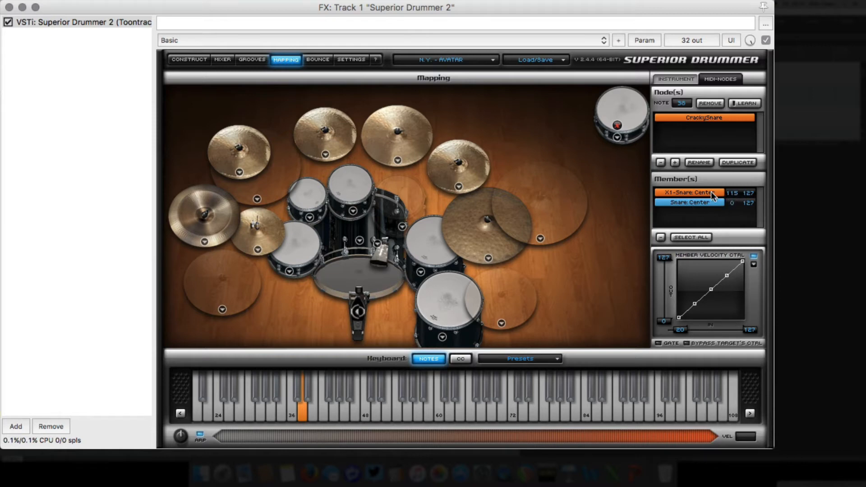
pyautogui.moveTo(655, 217)
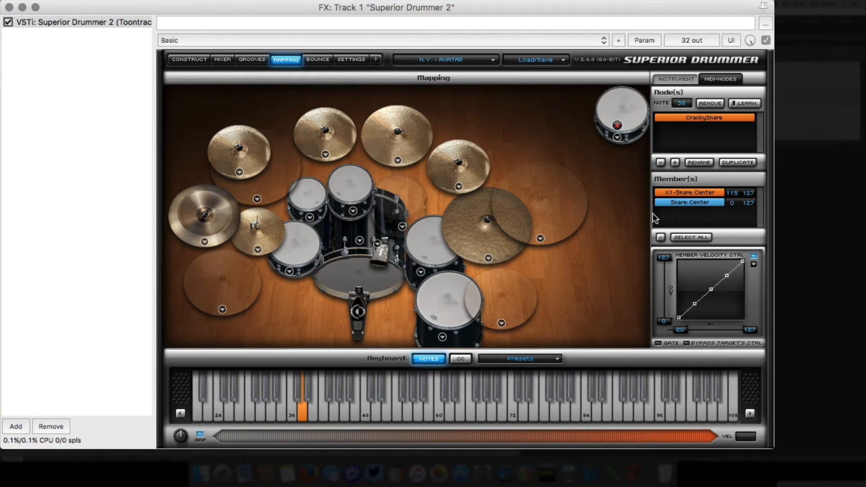
pyautogui.moveTo(689, 208)
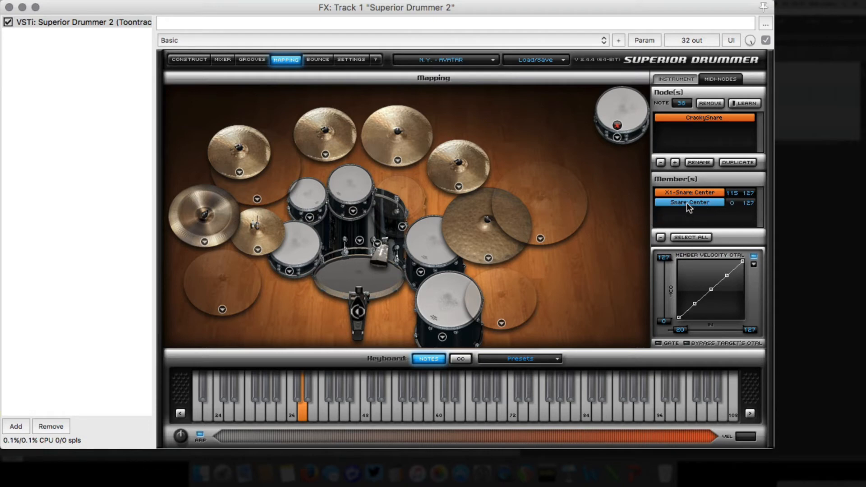
pyautogui.moveTo(664, 208)
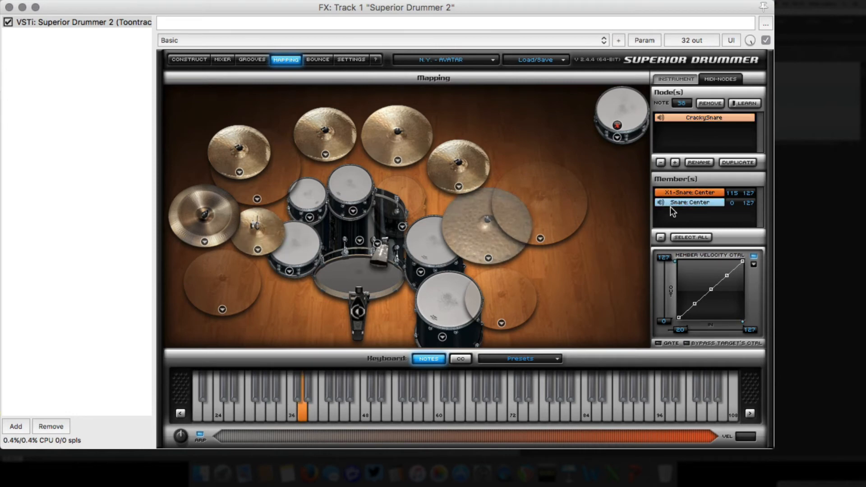
# Audition CrackySnare with the X1-Snare Center limited to velocities 115–127, then go to the mixer.
pyautogui.click(690, 192)
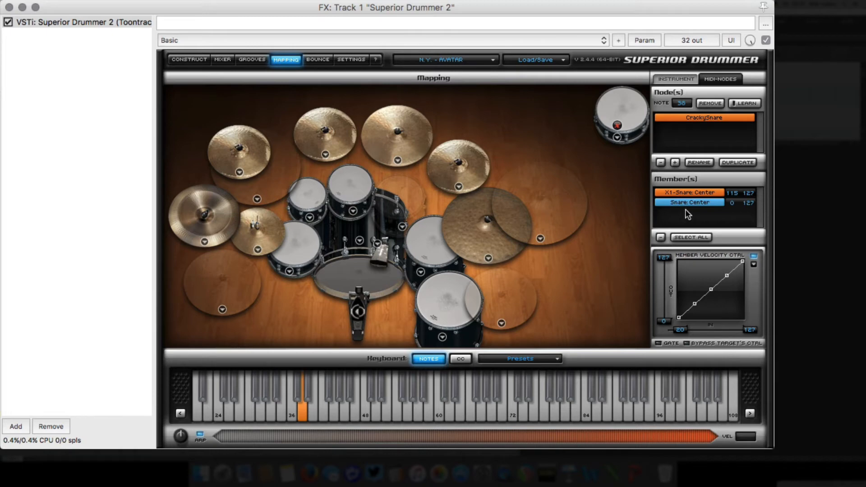
pyautogui.moveTo(661, 217)
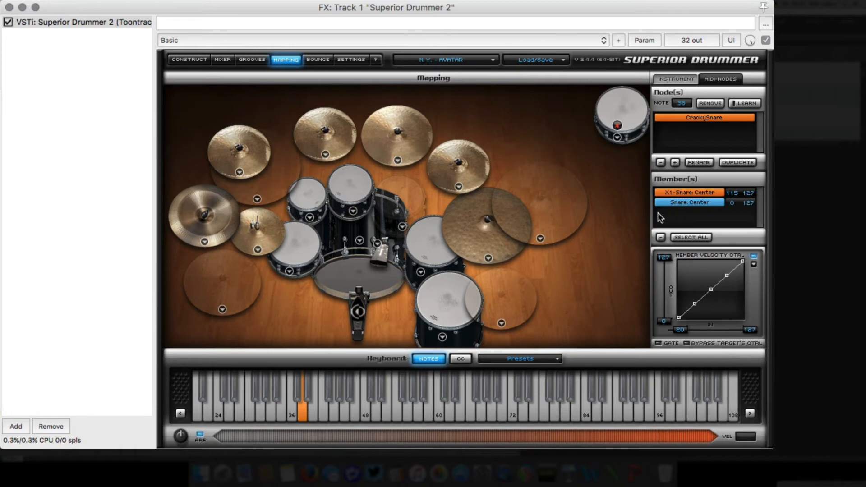
pyautogui.moveTo(637, 200)
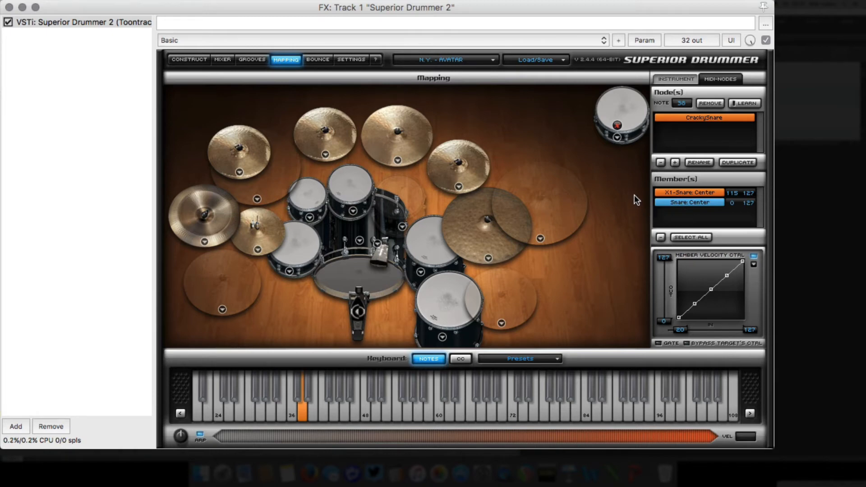
pyautogui.moveTo(635, 170)
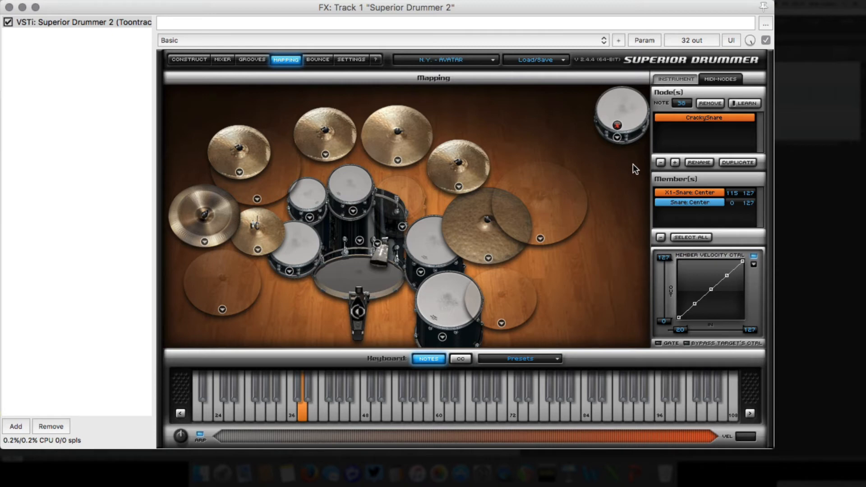
pyautogui.moveTo(738, 214)
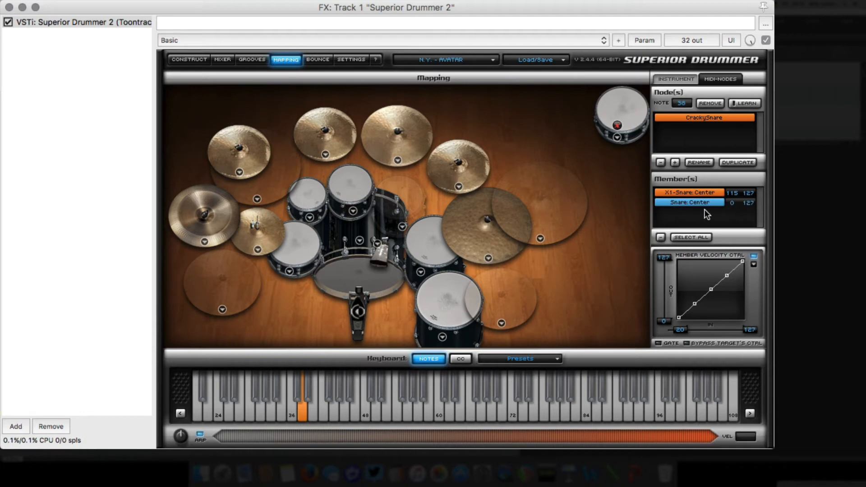
pyautogui.moveTo(733, 215)
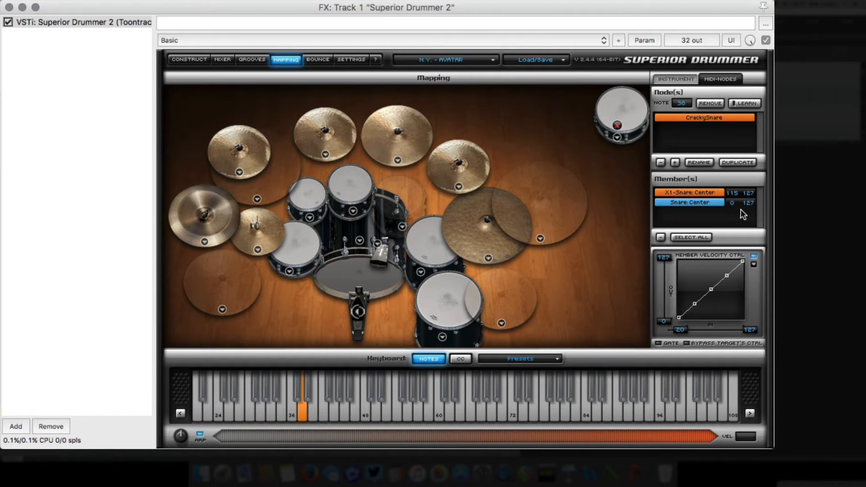
pyautogui.moveTo(734, 212)
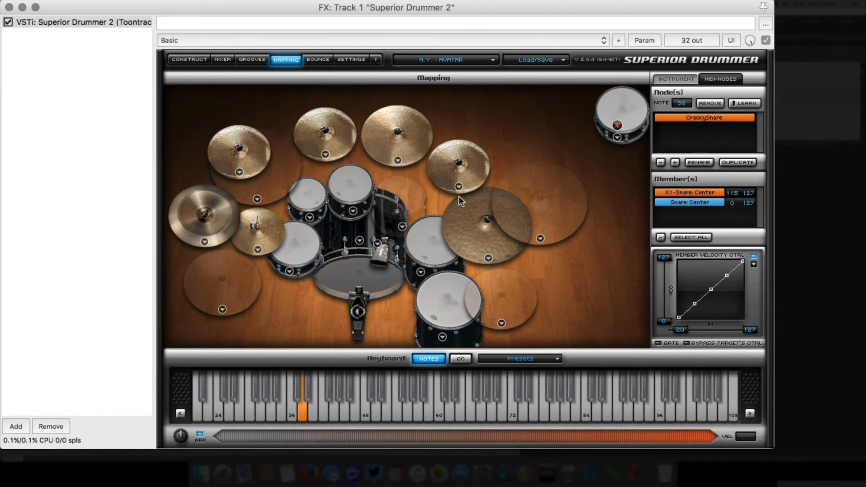
pyautogui.moveTo(404, 160)
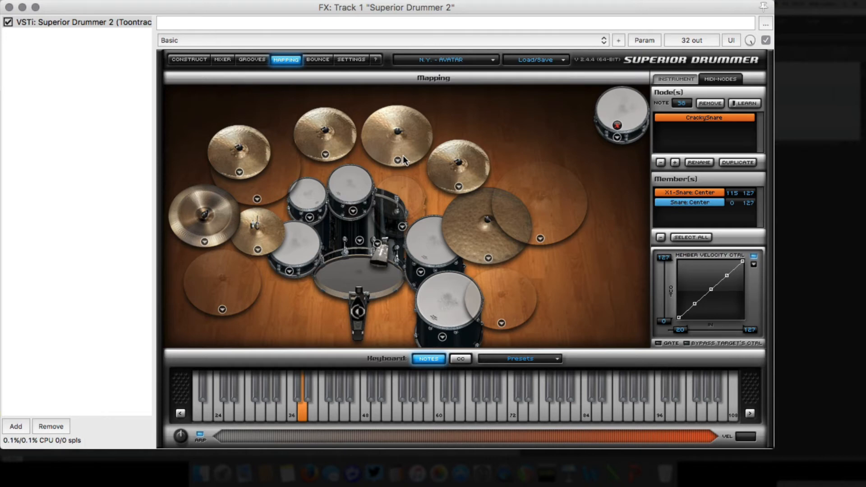
pyautogui.moveTo(709, 191)
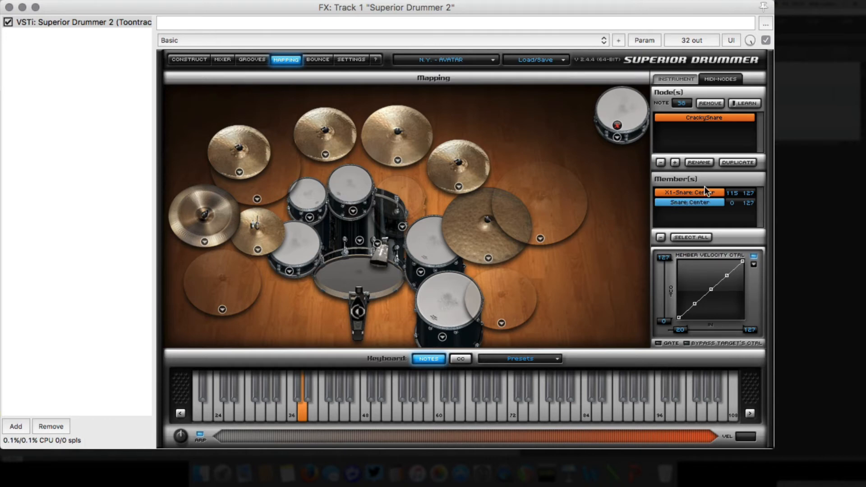
pyautogui.moveTo(737, 204)
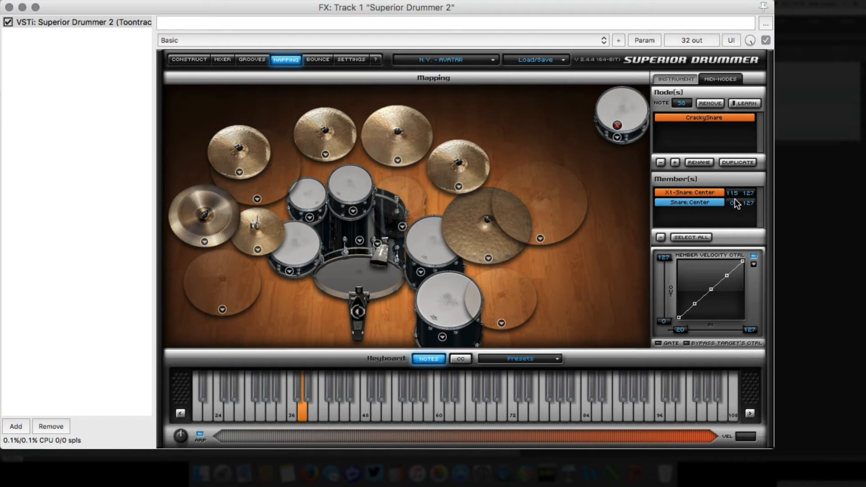
pyautogui.moveTo(541, 143)
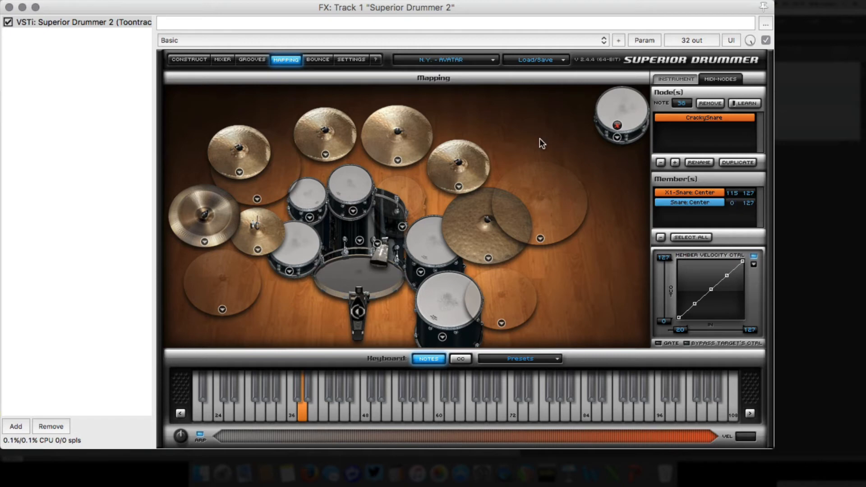
pyautogui.moveTo(532, 140)
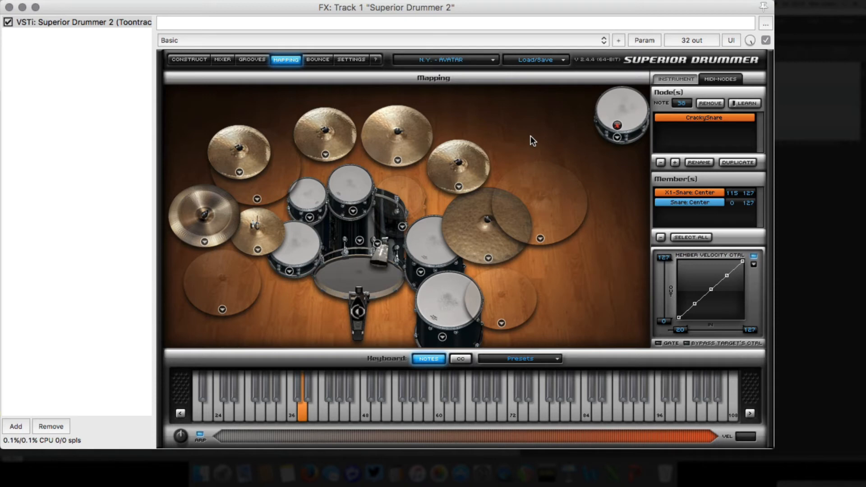
pyautogui.moveTo(527, 134)
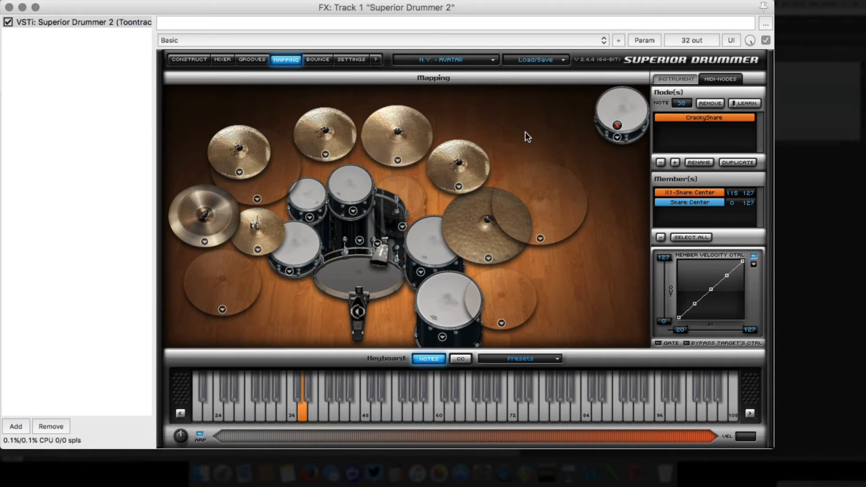
pyautogui.click(222, 59)
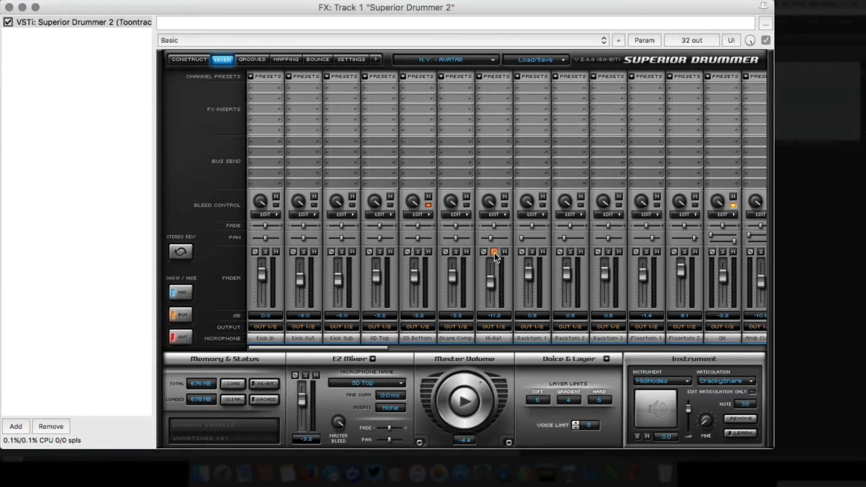
# Turn off solo on the Hi-Hat mixer channel and return to the Construct page.
pyautogui.click(494, 252)
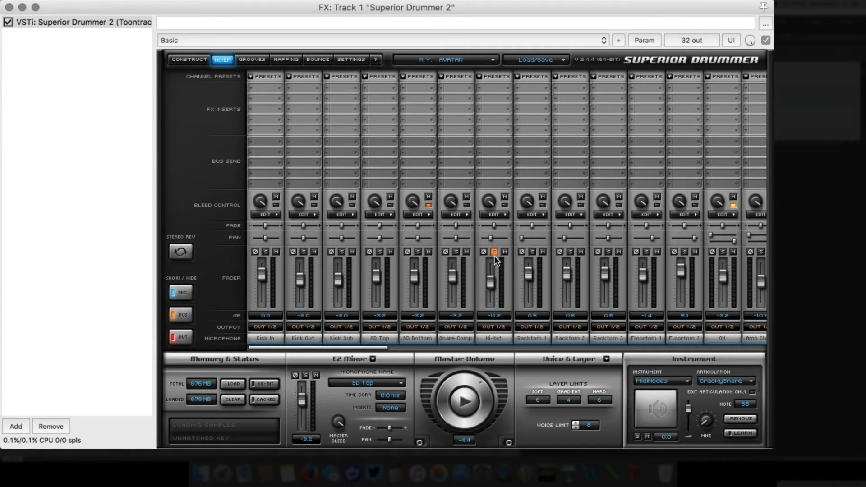
pyautogui.click(493, 251)
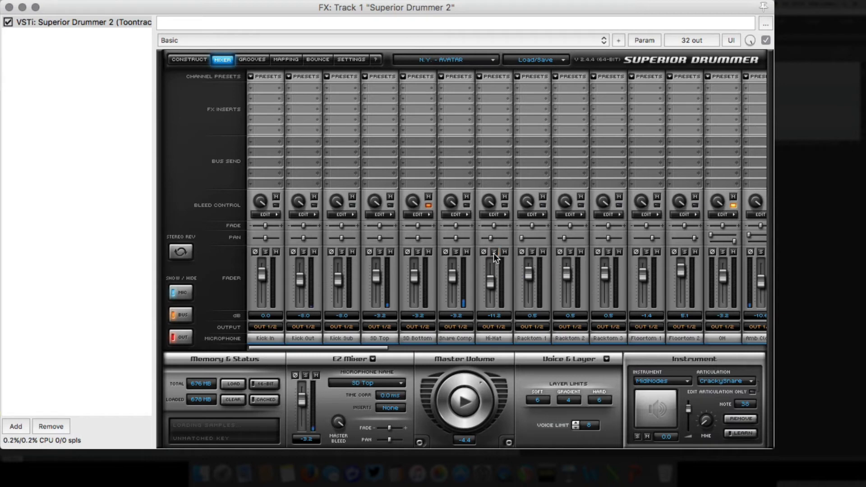
pyautogui.click(189, 59)
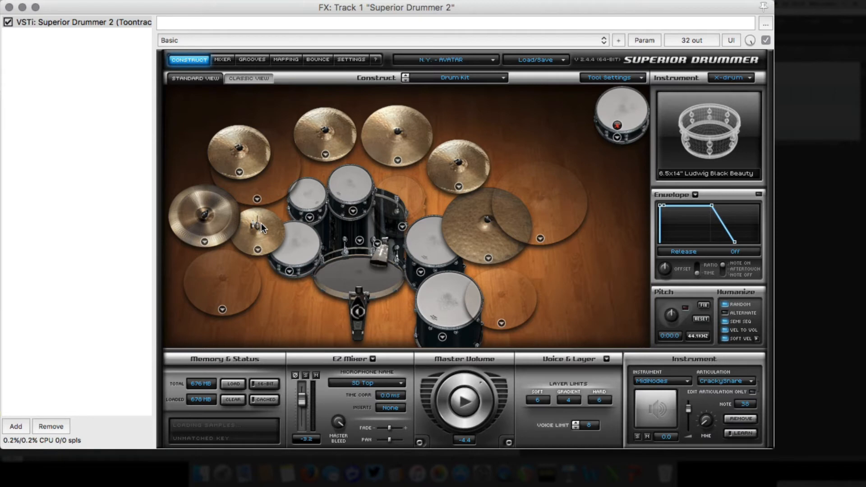
pyautogui.moveTo(274, 231)
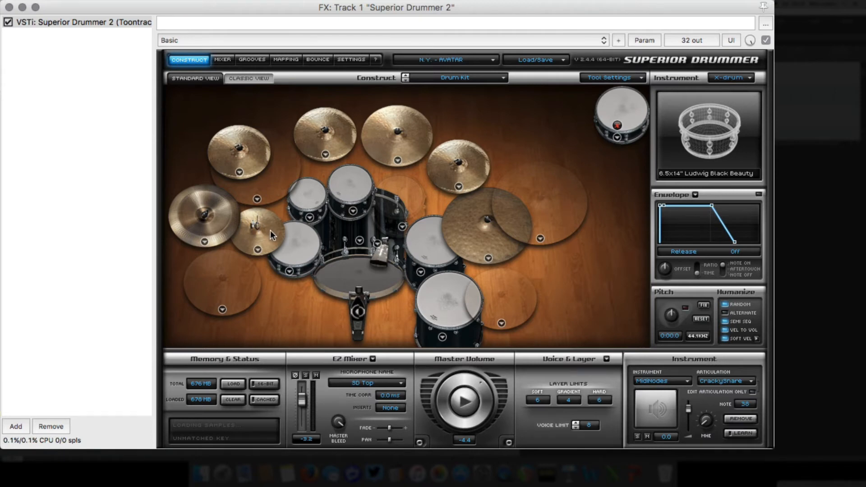
pyautogui.moveTo(399, 228)
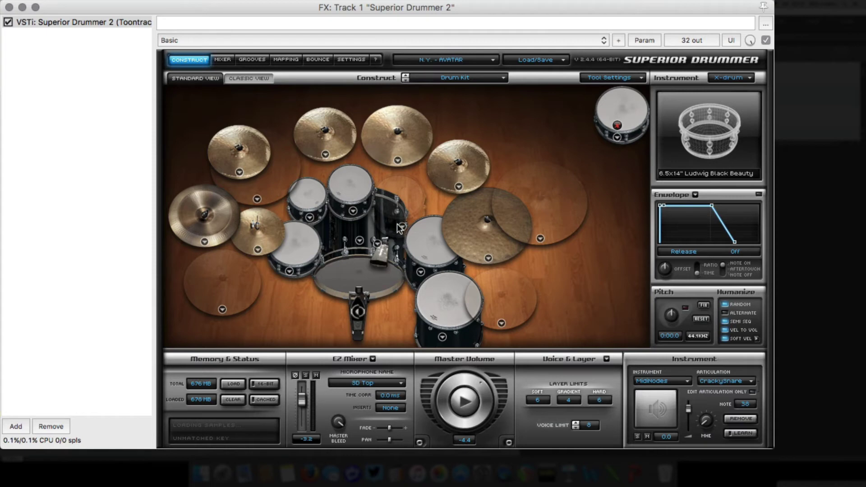
pyautogui.moveTo(394, 226)
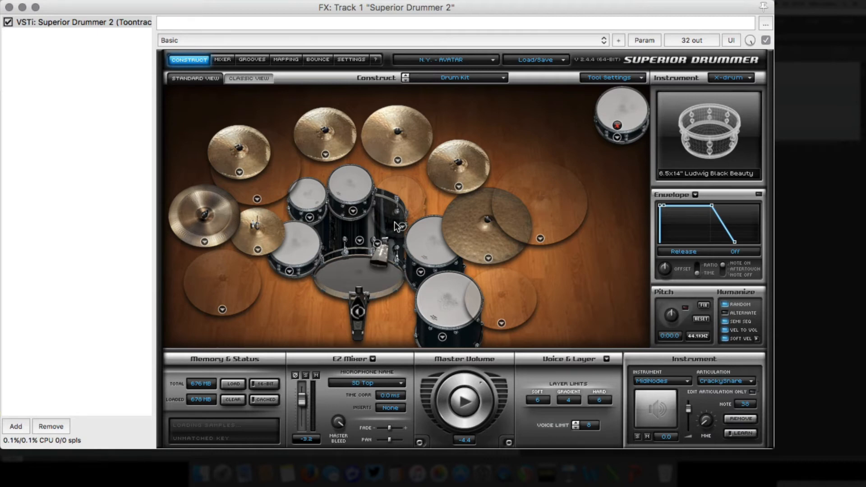
pyautogui.moveTo(457, 191)
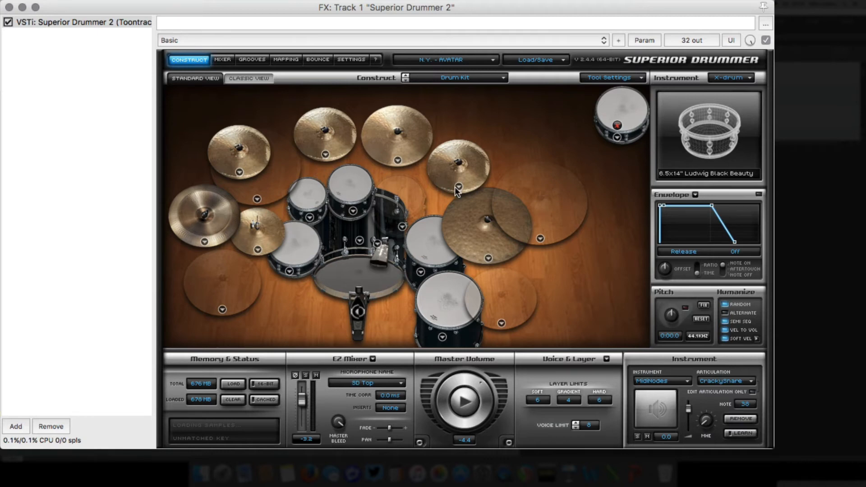
pyautogui.moveTo(402, 206)
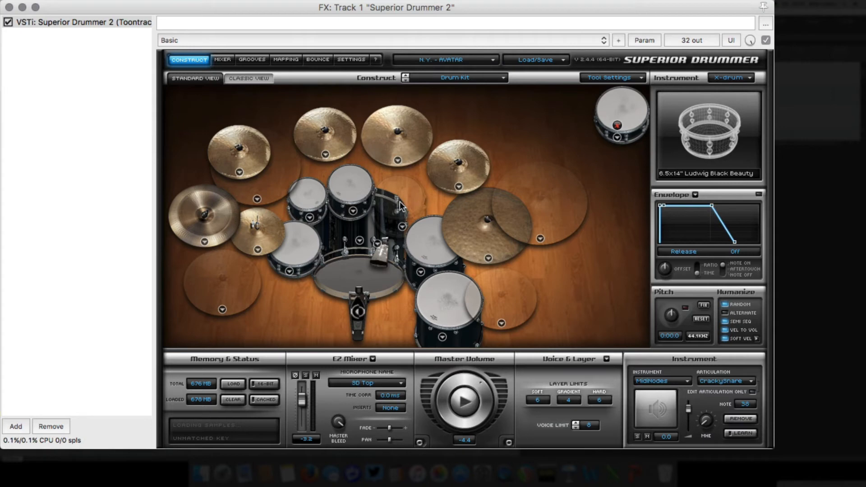
pyautogui.moveTo(601, 160)
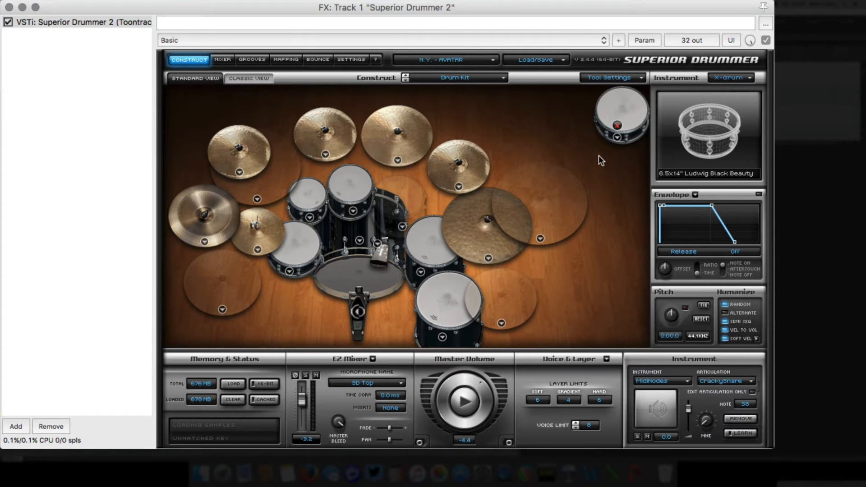
pyautogui.moveTo(730, 98)
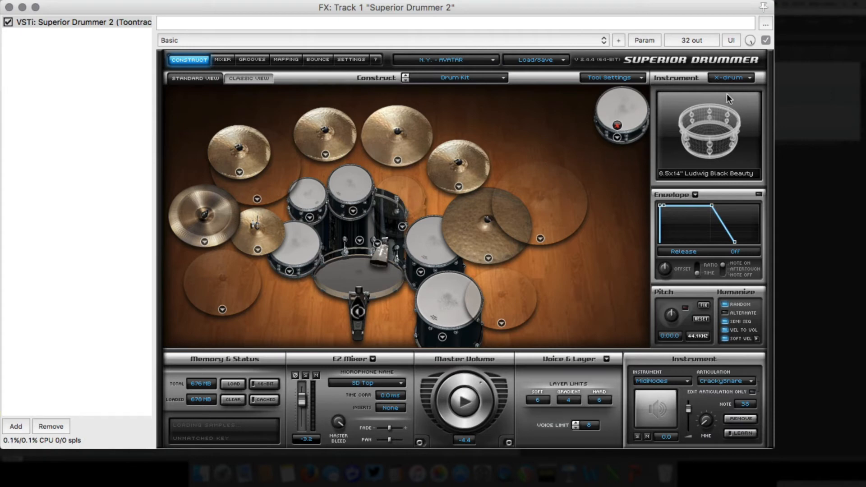
pyautogui.moveTo(730, 79)
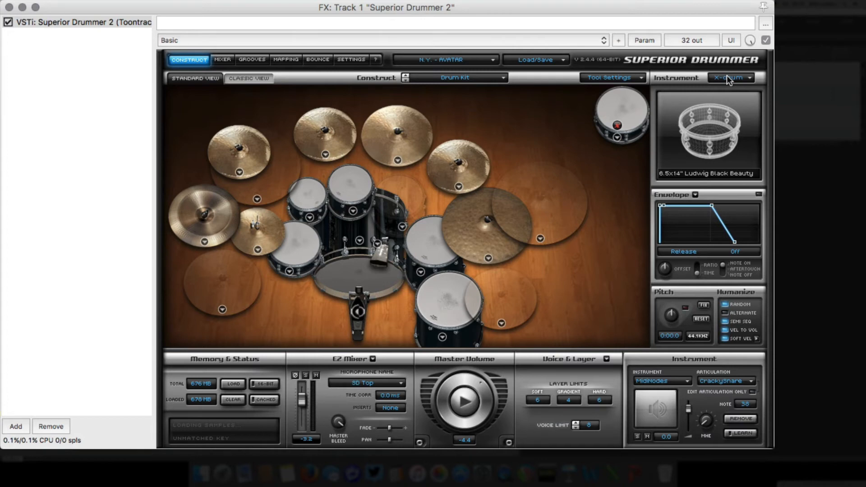
pyautogui.moveTo(727, 100)
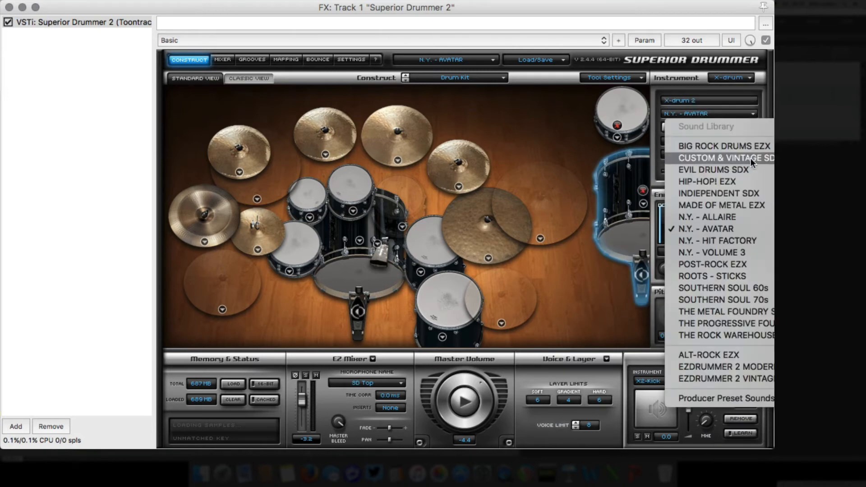
# Set the new X-drum to a Tambourine from the INDEPENDENT SDX library and go to Mapping.
pyautogui.click(720, 194)
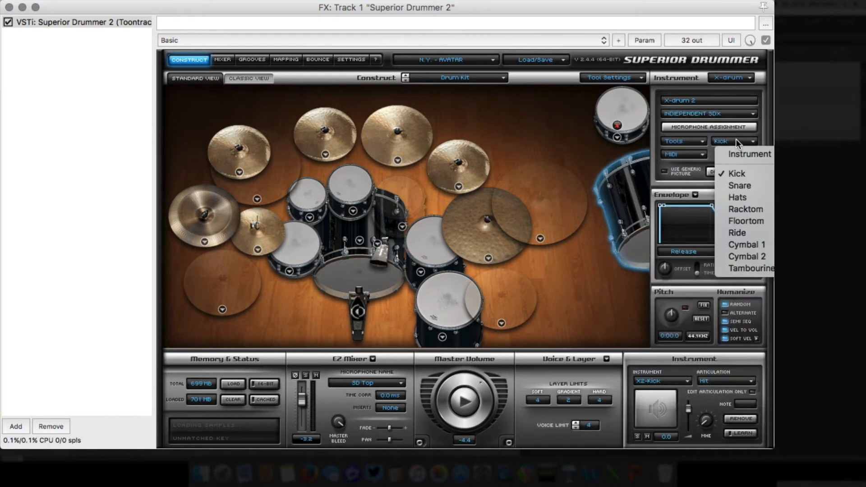
pyautogui.click(751, 267)
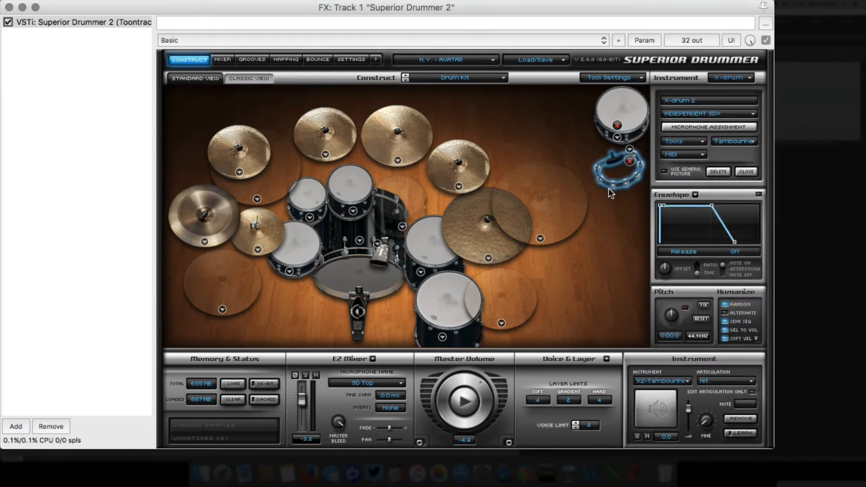
pyautogui.moveTo(618, 189)
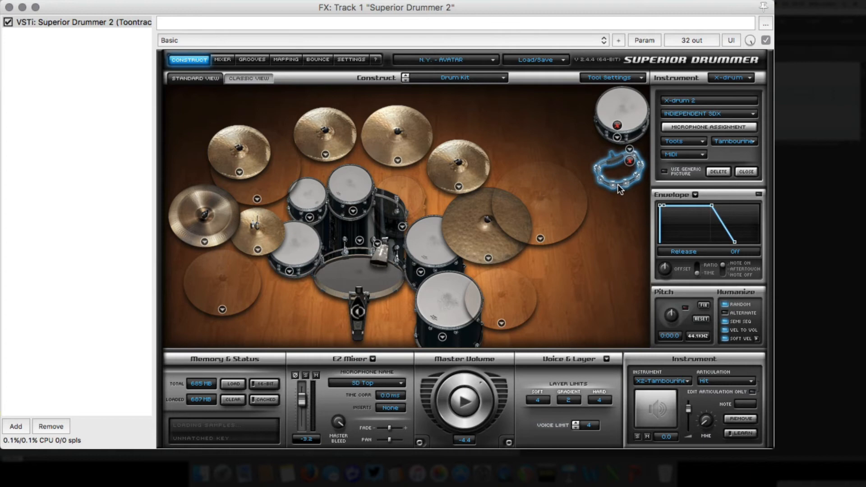
pyautogui.click(285, 59)
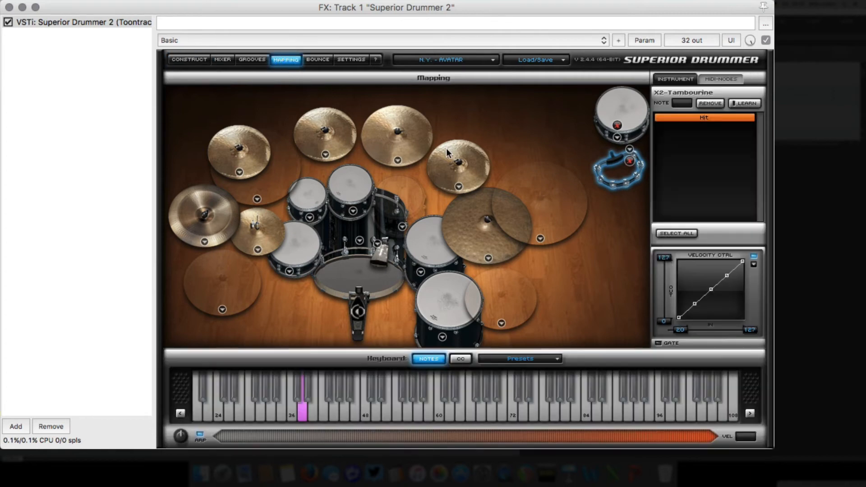
pyautogui.moveTo(543, 150)
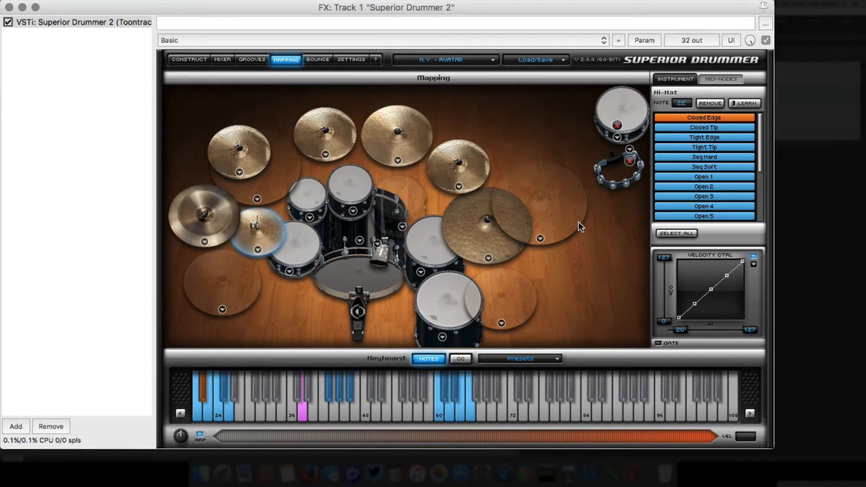
pyautogui.moveTo(689, 179)
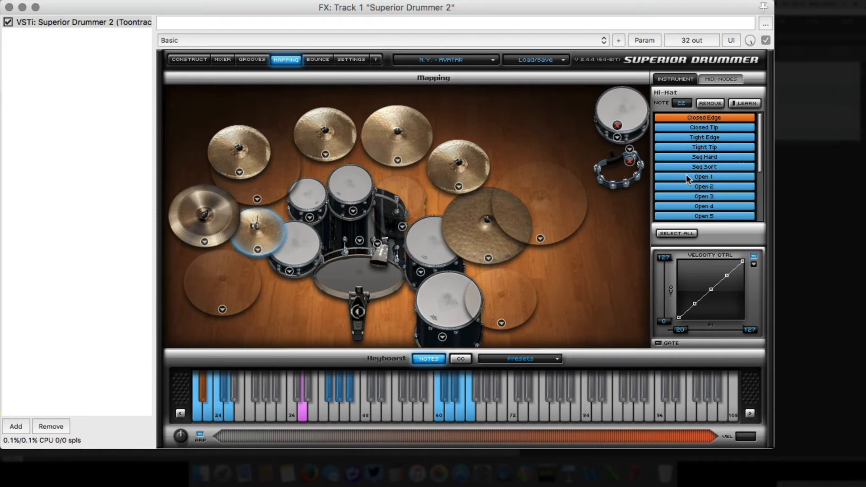
pyautogui.moveTo(623, 182)
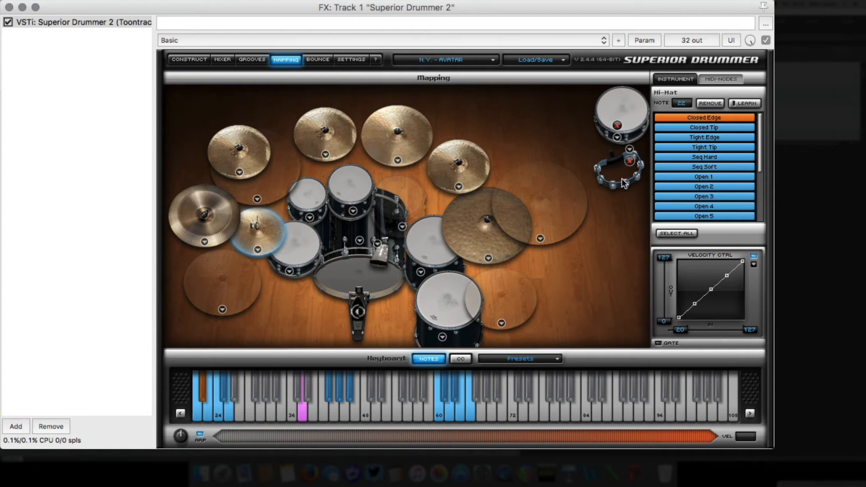
pyautogui.moveTo(601, 200)
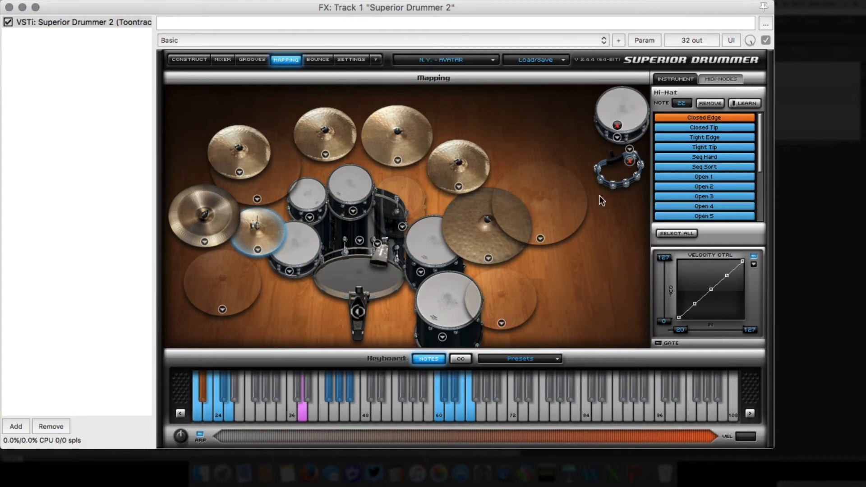
# Select the hi-hat Closed Pedal articulation to see its note, then return to MIDI-Nodes.
pyautogui.scroll(-3)
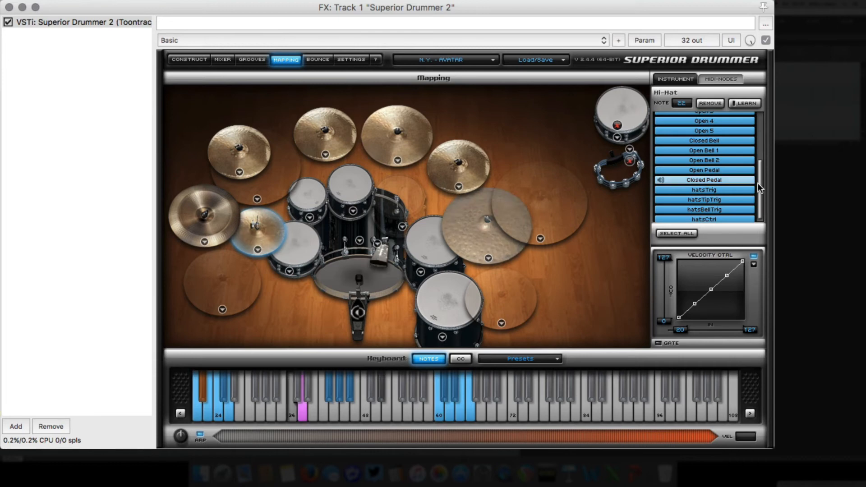
pyautogui.click(704, 180)
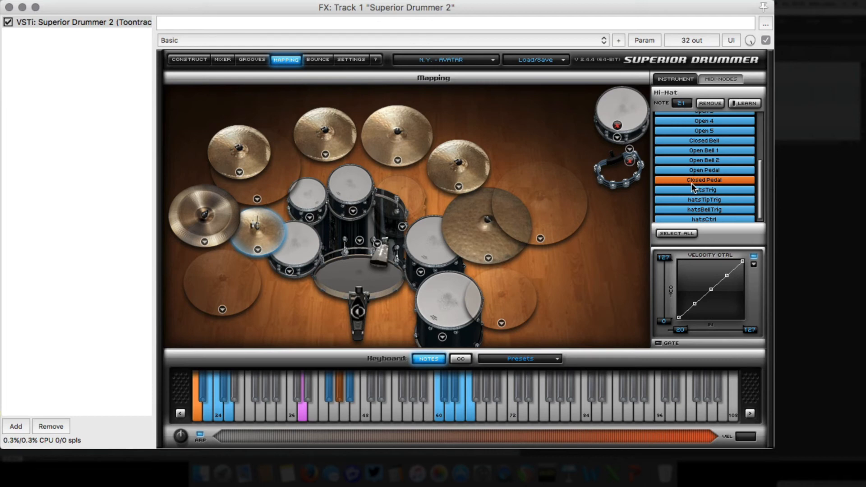
pyautogui.scroll(3)
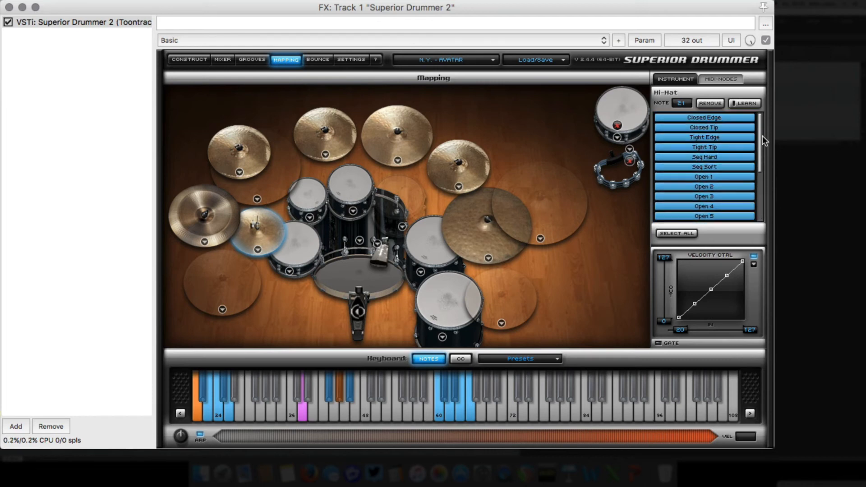
pyautogui.click(720, 78)
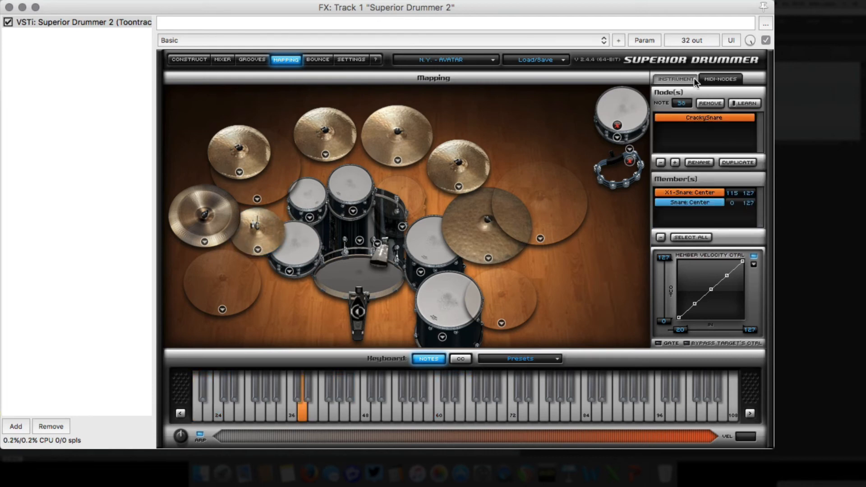
# Add a second MIDI node and rename it TambourineHats.
pyautogui.click(674, 162)
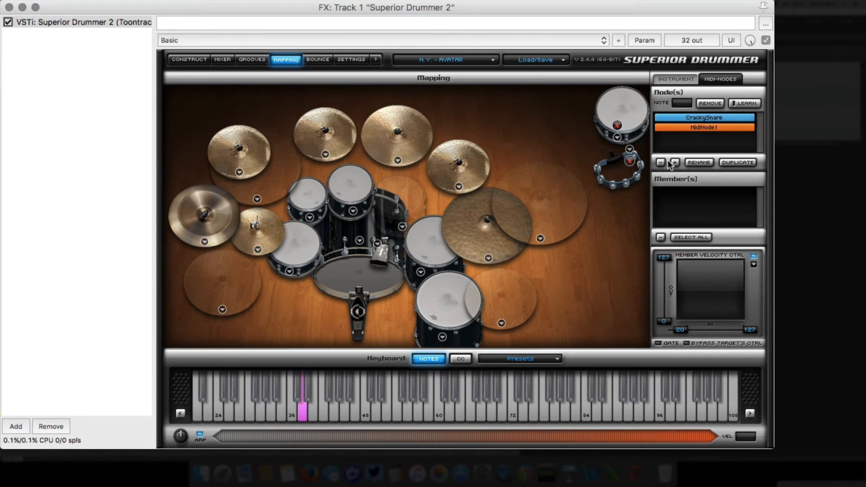
pyautogui.click(699, 162)
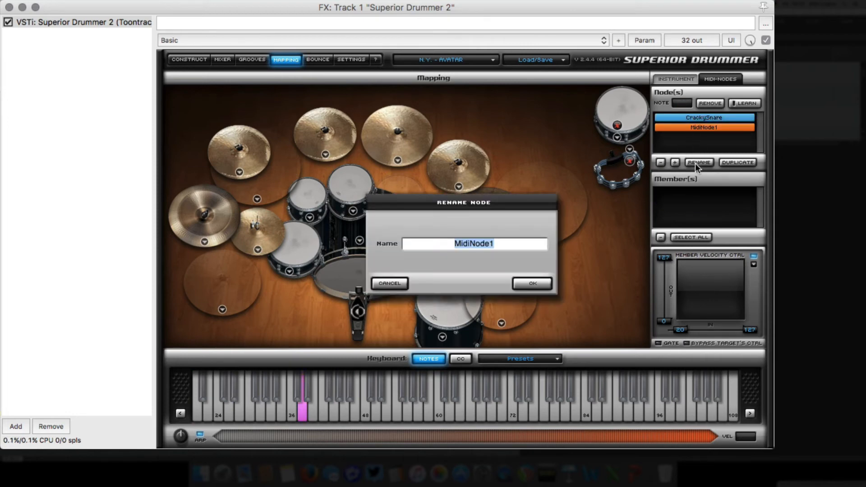
pyautogui.write('Tambouri')
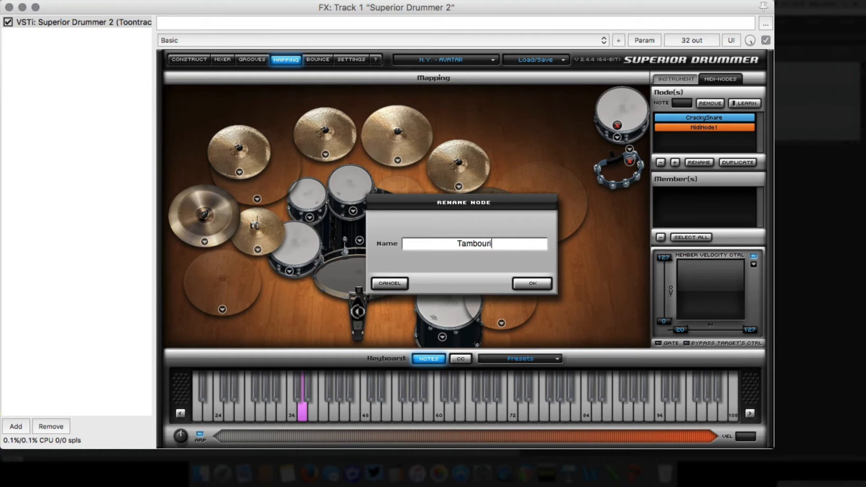
pyautogui.write('neHats')
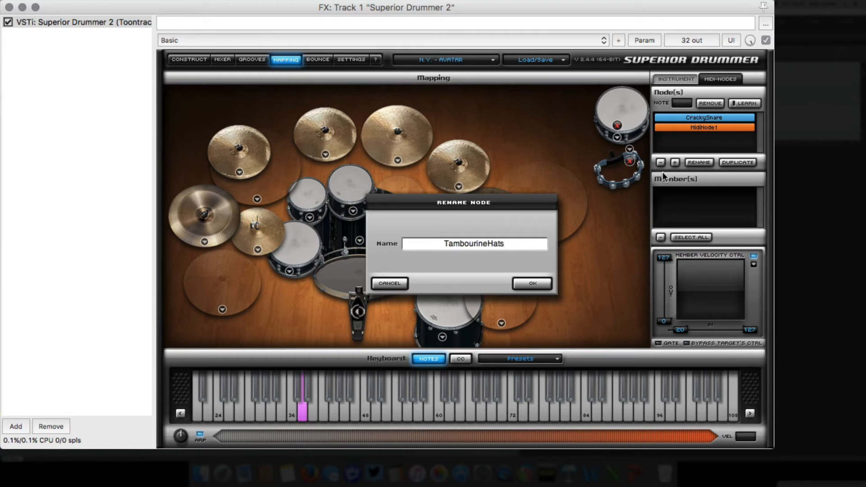
pyautogui.click(531, 283)
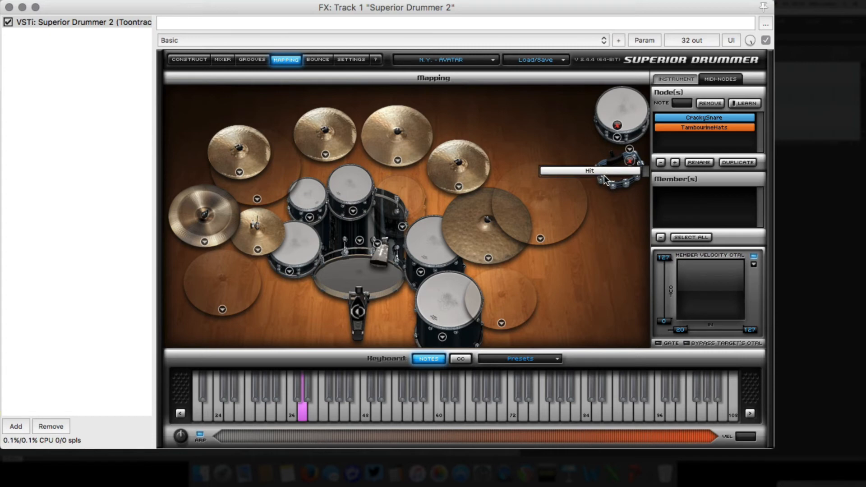
pyautogui.moveTo(593, 175)
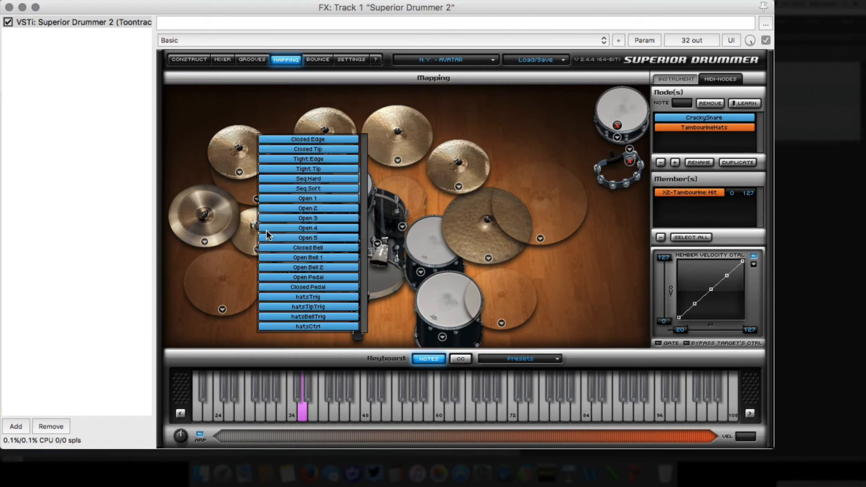
pyautogui.moveTo(303, 293)
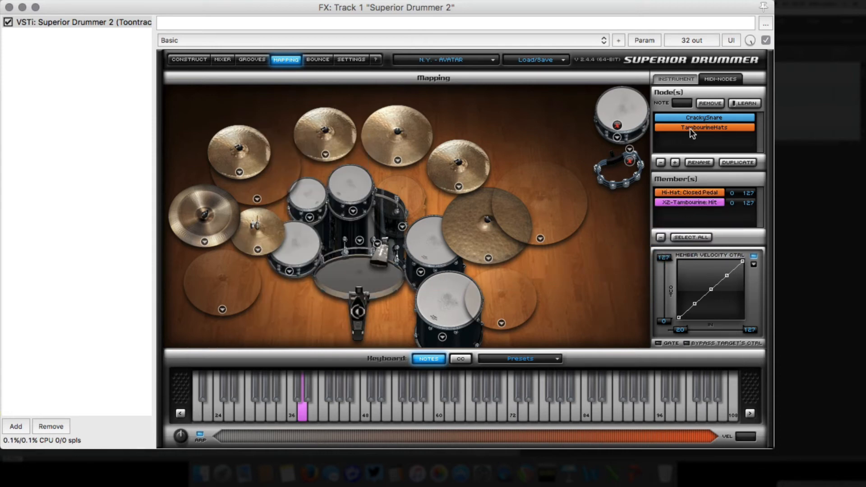
# Assign trigger note 21 to the TambourineHats node layering hi-hat Closed Pedal with tambourine Hit.
pyautogui.click(682, 104)
pyautogui.write('21')
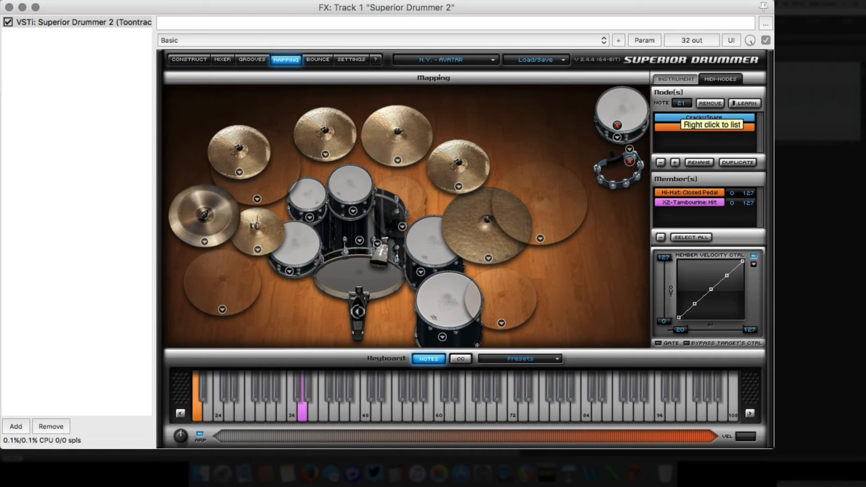
pyautogui.moveTo(613, 203)
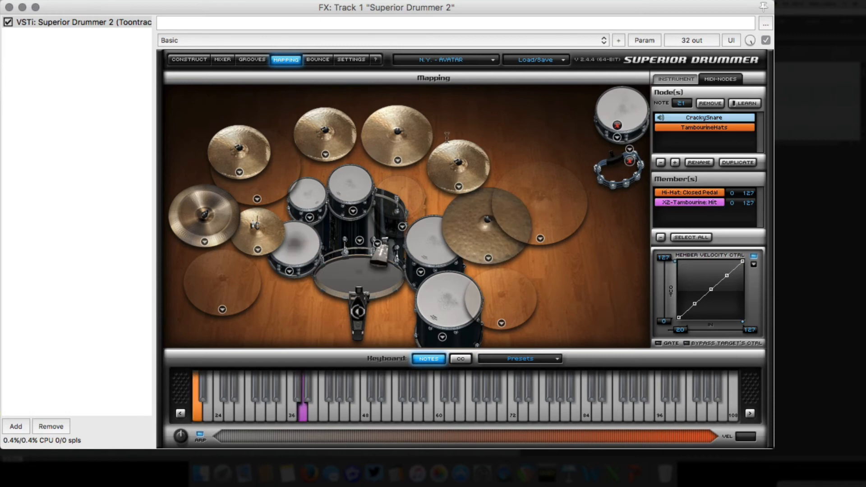
pyautogui.click(704, 117)
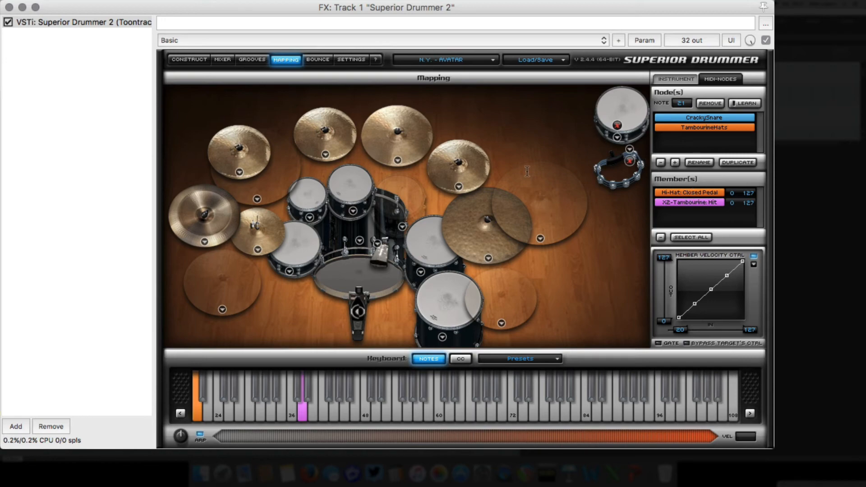
pyautogui.click(252, 59)
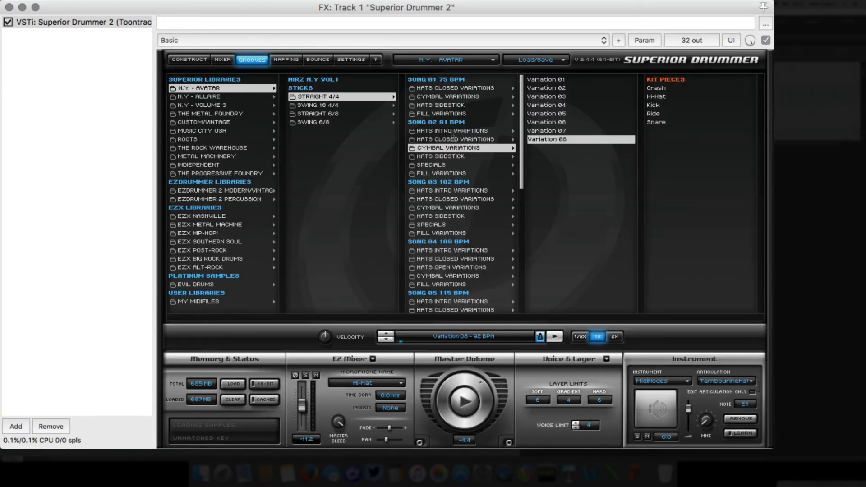
pyautogui.click(453, 130)
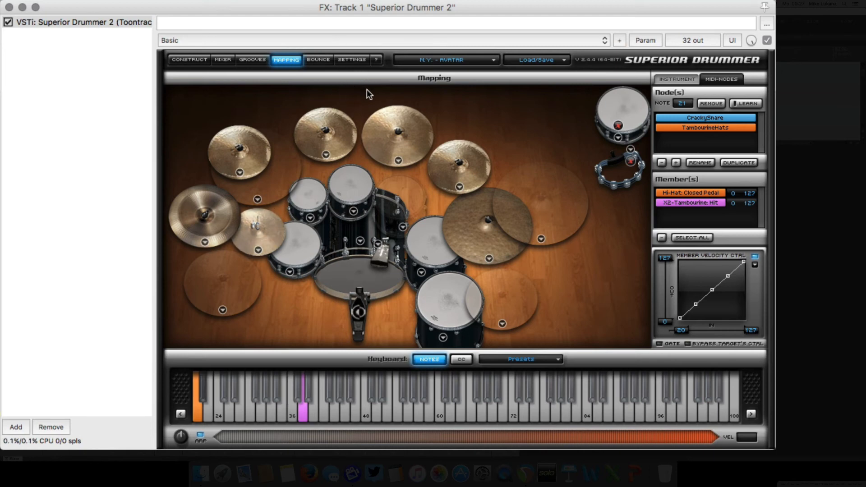
pyautogui.click(257, 199)
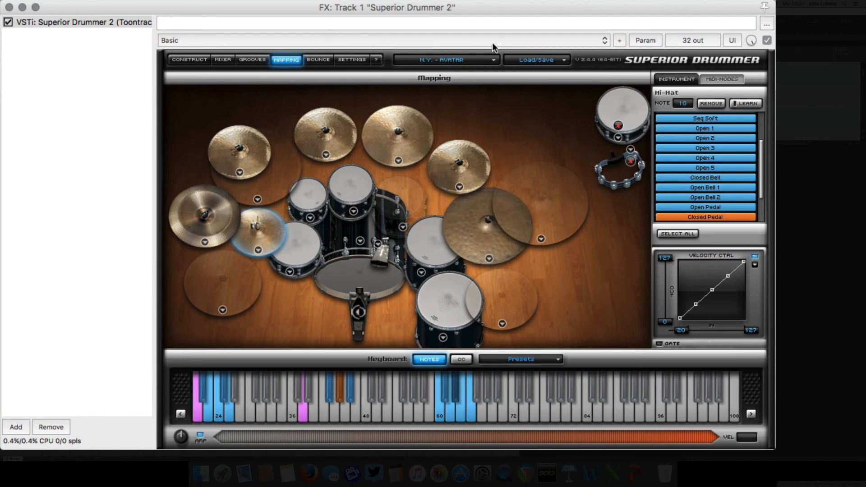
pyautogui.scroll(3)
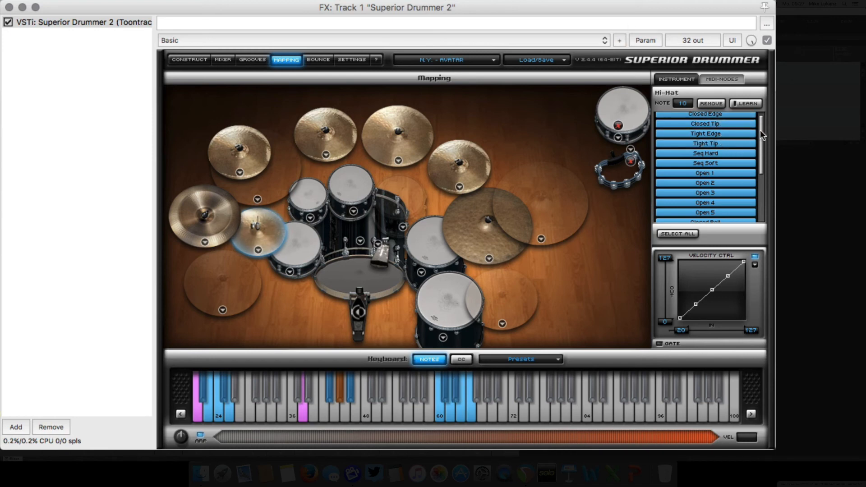
pyautogui.scroll(3)
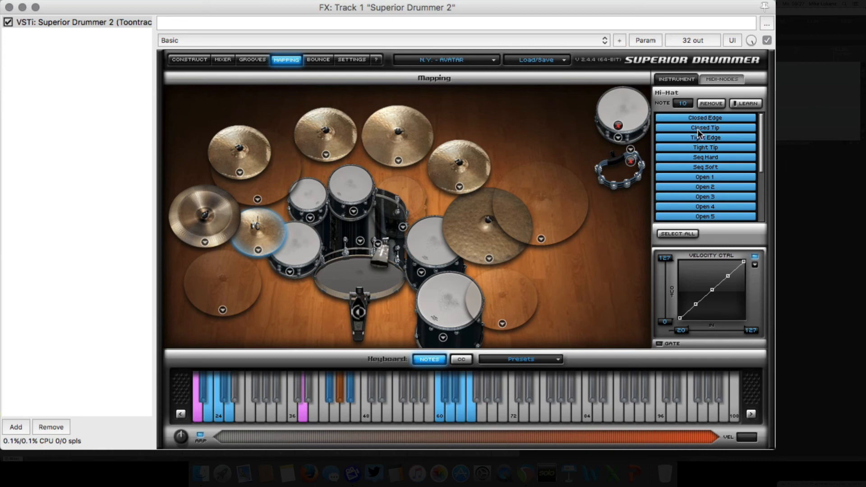
pyautogui.moveTo(705, 127)
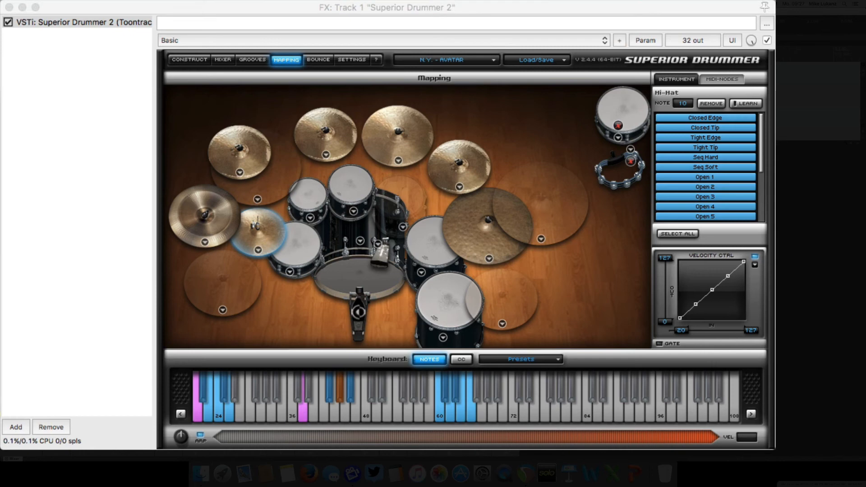
pyautogui.moveTo(733, 18)
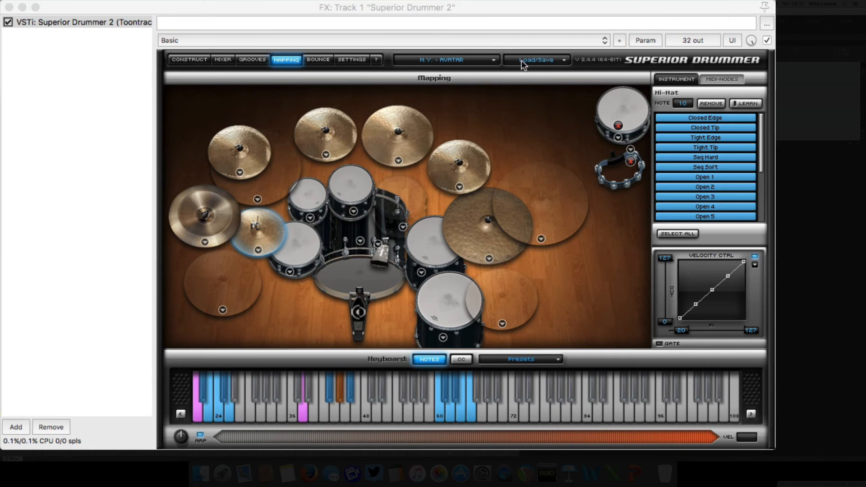
pyautogui.moveTo(504, 71)
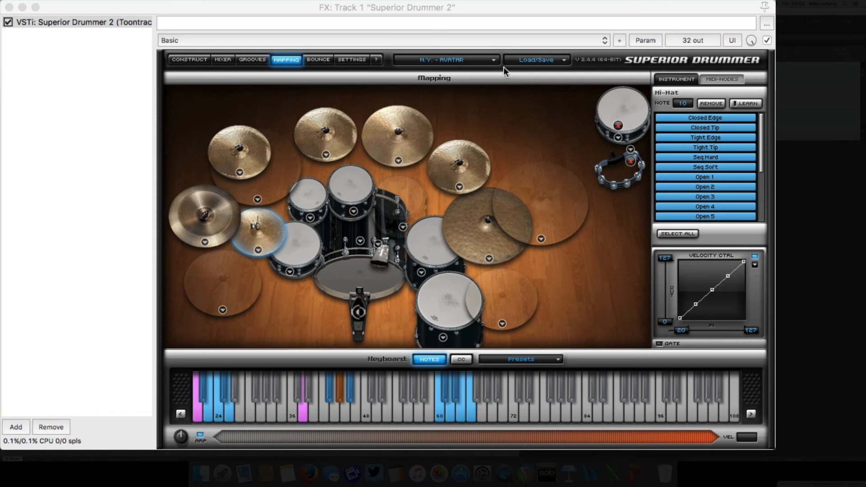
pyautogui.moveTo(269, 244)
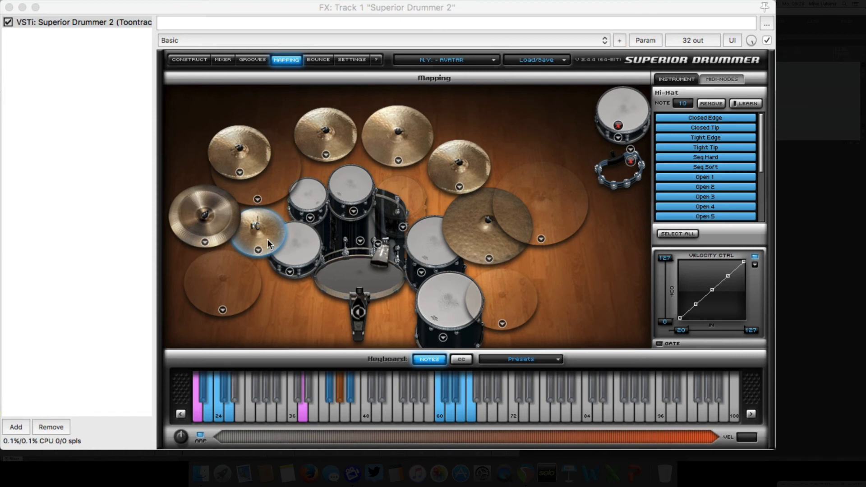
pyautogui.moveTo(351, 156)
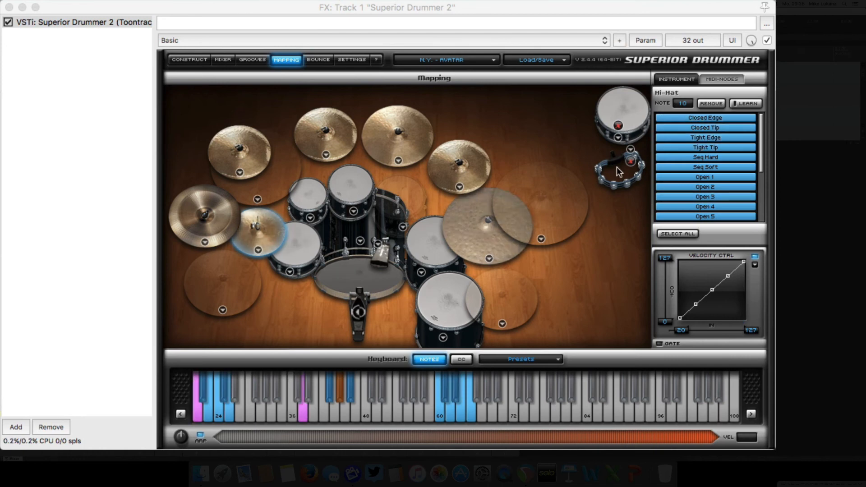
pyautogui.moveTo(640, 185)
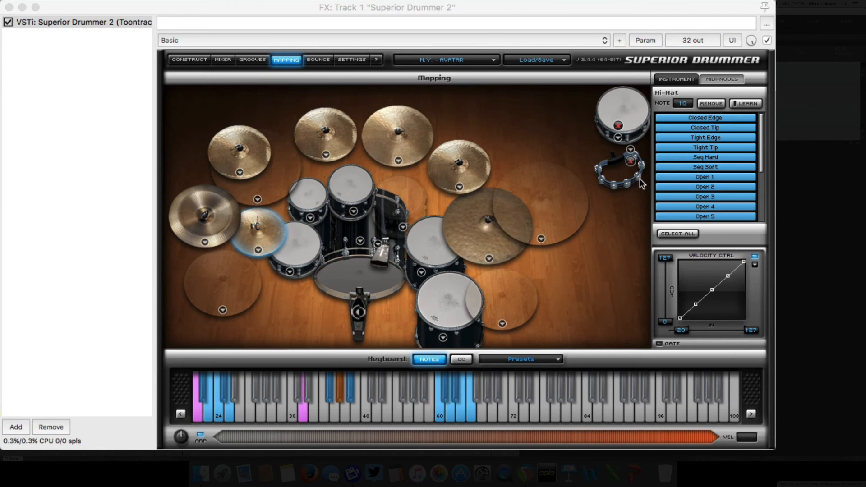
pyautogui.moveTo(615, 177)
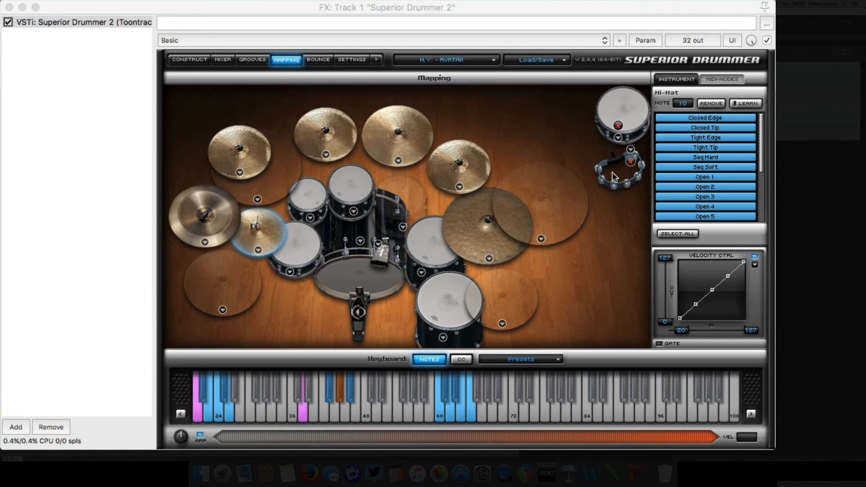
# Select the tambourine on the Construct page to adjust its instrument volume toward -5.1 dB.
pyautogui.click(188, 59)
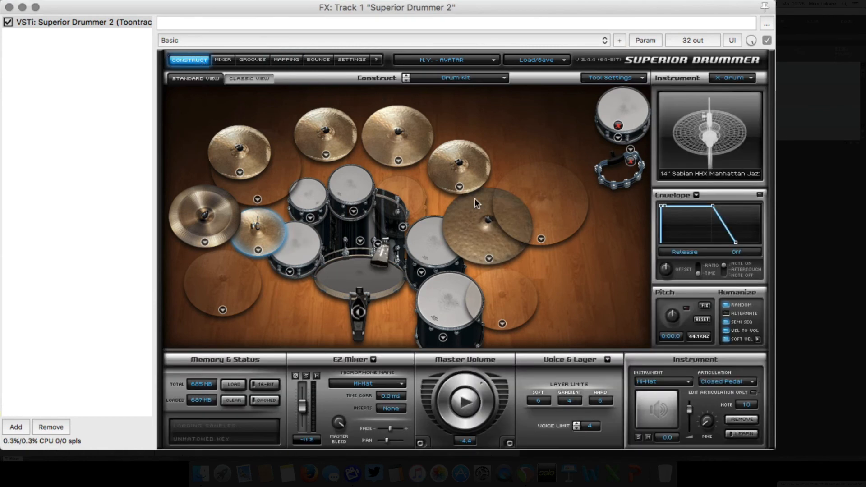
pyautogui.moveTo(630, 201)
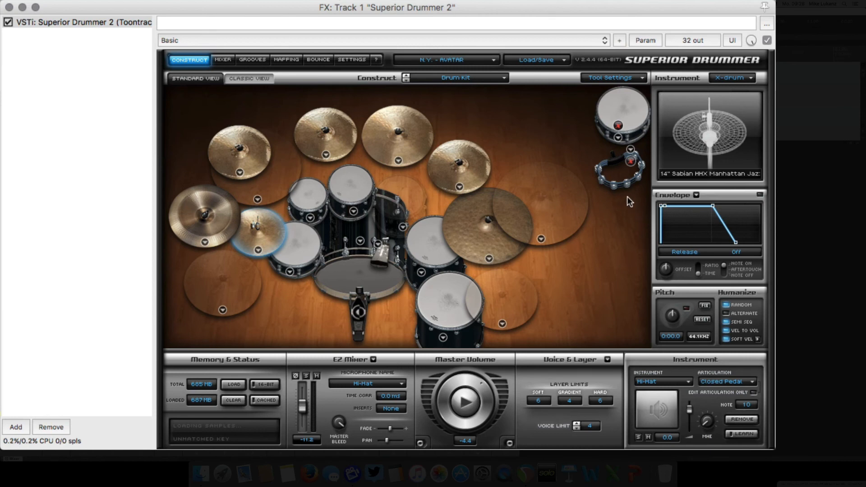
pyautogui.click(618, 169)
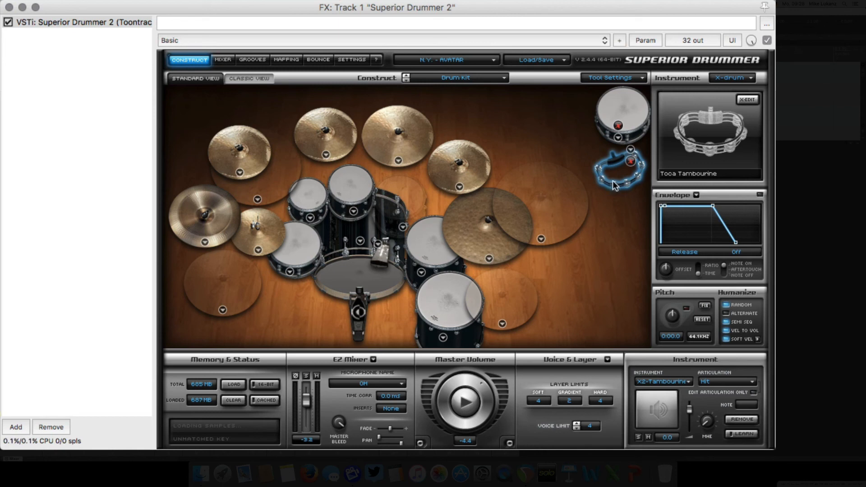
pyautogui.moveTo(641, 156)
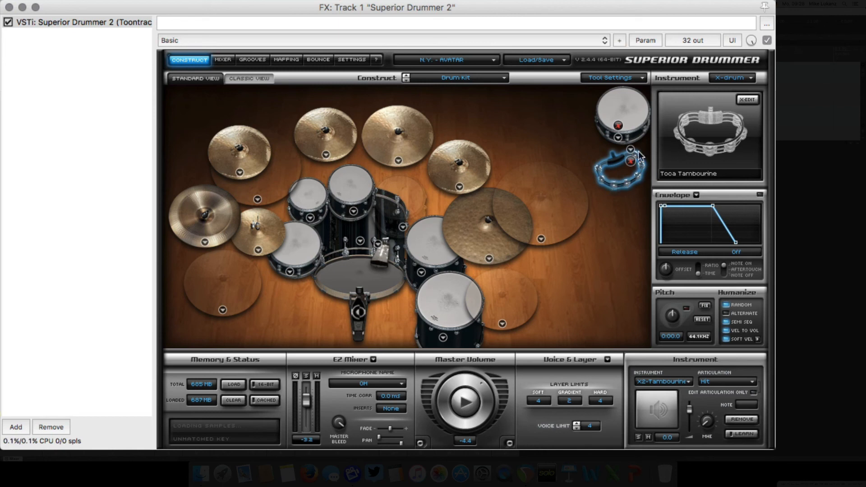
pyautogui.moveTo(489, 216)
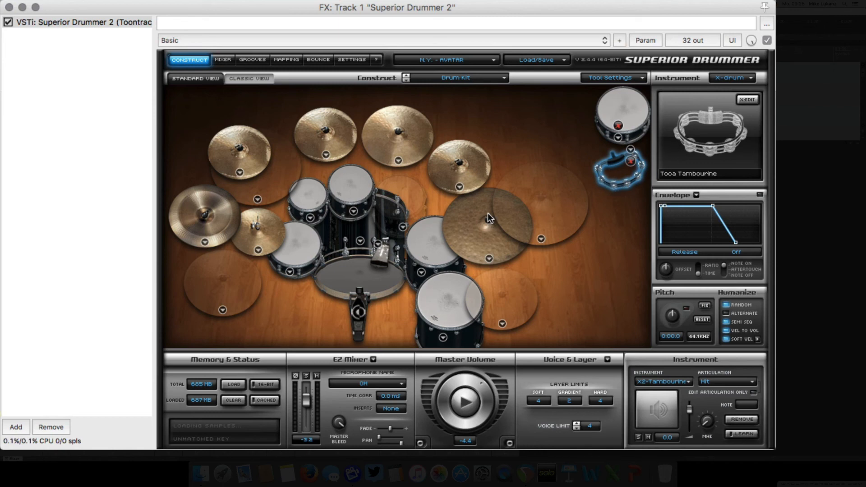
pyautogui.moveTo(601, 182)
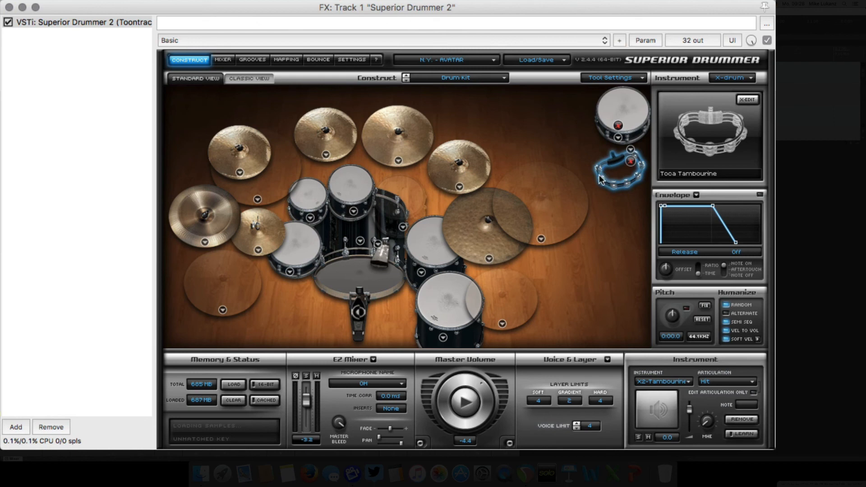
pyautogui.moveTo(397, 148)
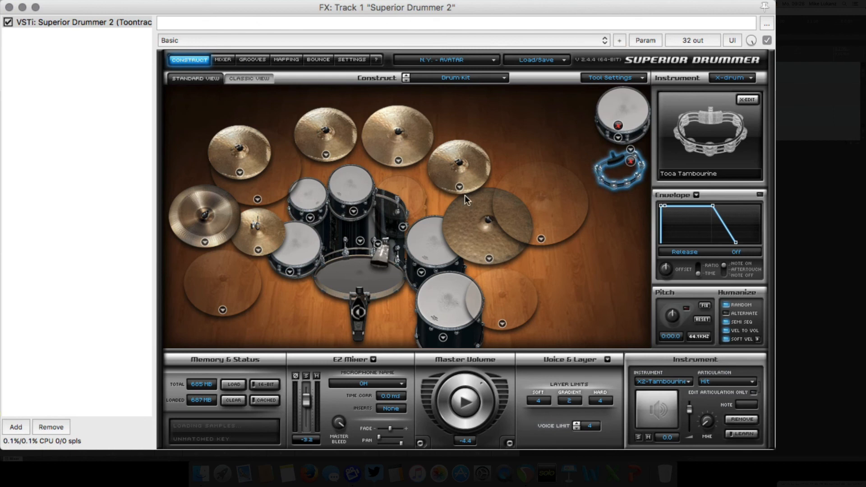
pyautogui.moveTo(618, 167)
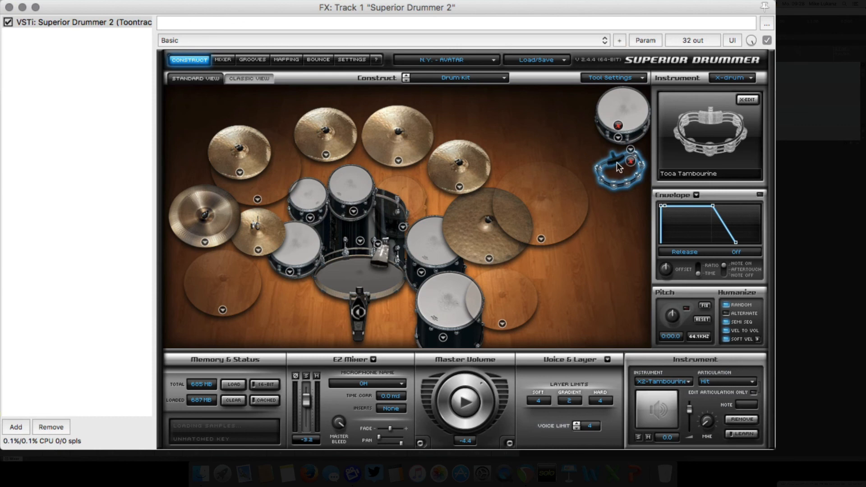
pyautogui.moveTo(635, 388)
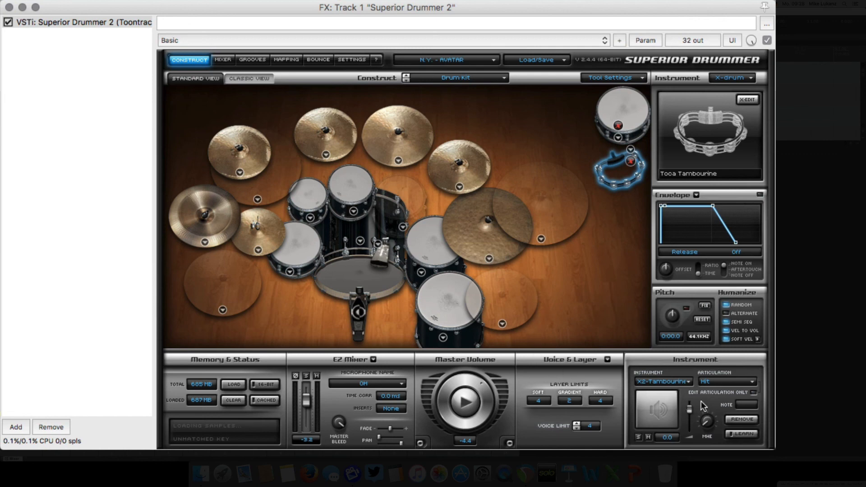
pyautogui.moveTo(704, 367)
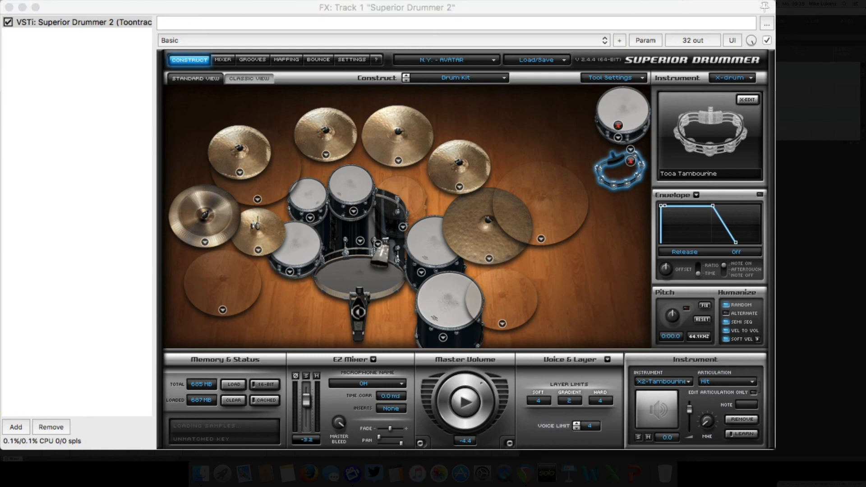
pyautogui.moveTo(691, 413)
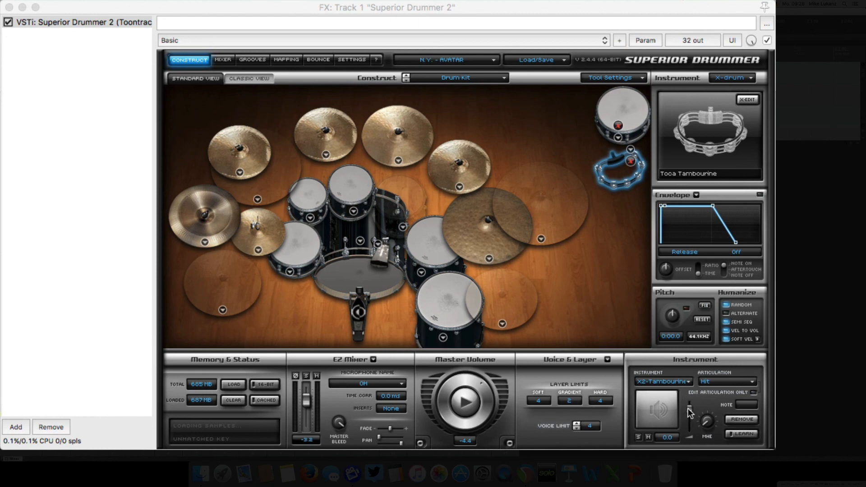
pyautogui.moveTo(666, 379)
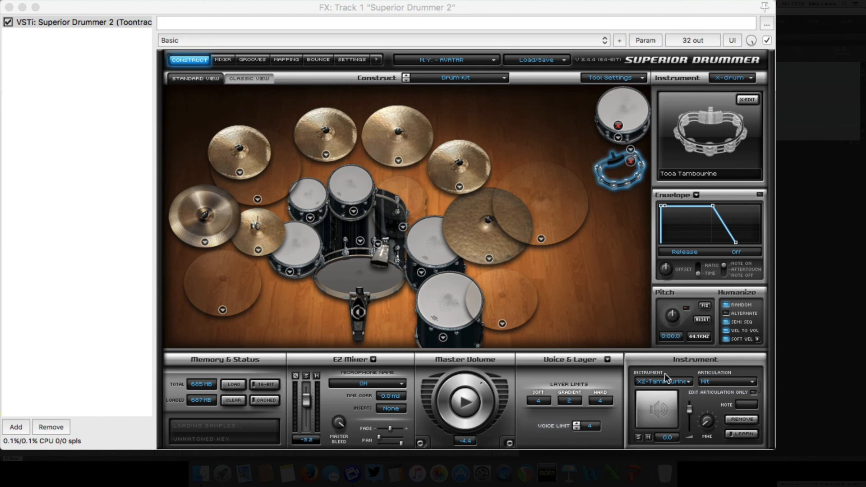
pyautogui.moveTo(690, 376)
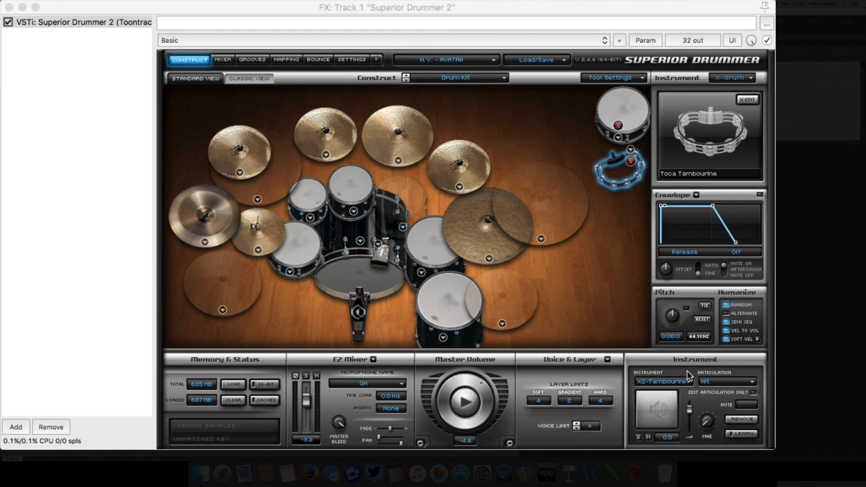
pyautogui.moveTo(694, 411)
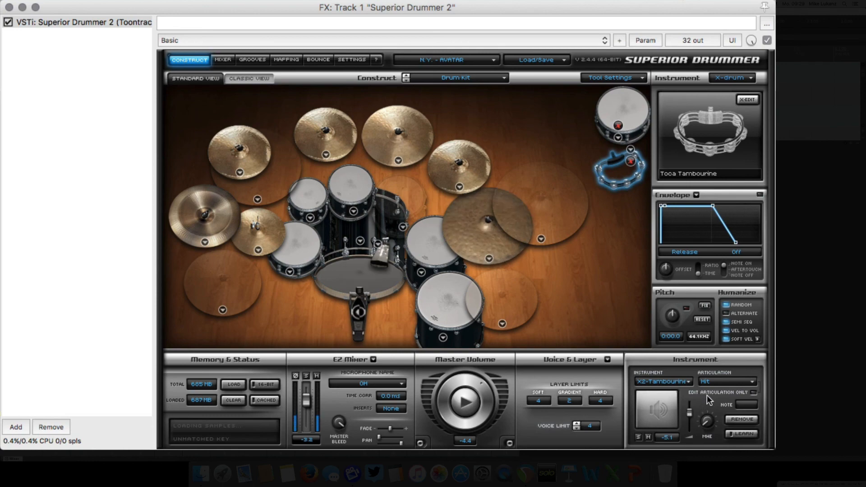
pyautogui.moveTo(612, 305)
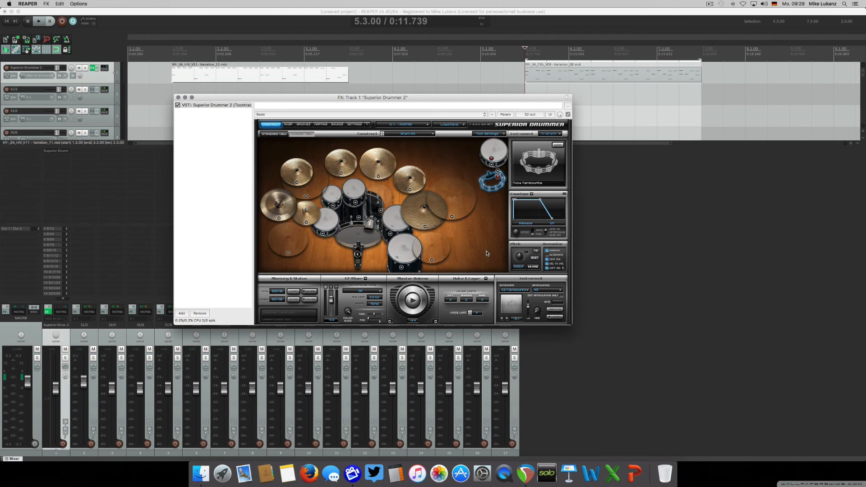
pyautogui.moveTo(477, 244)
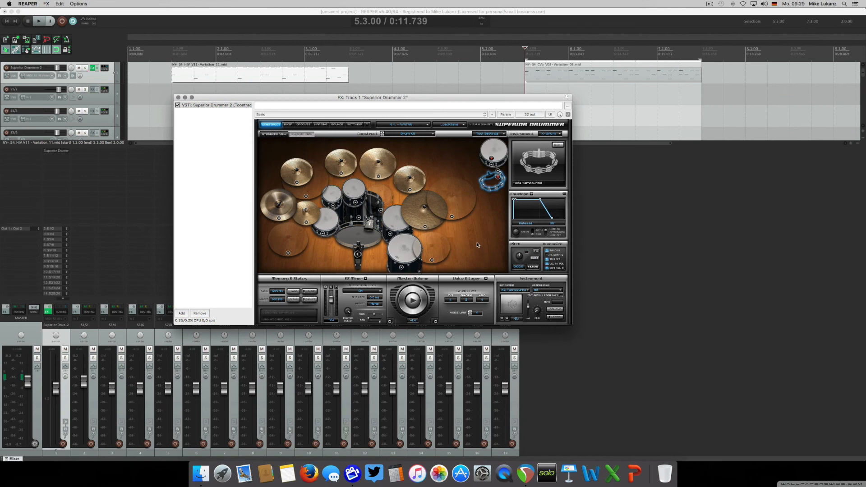
pyautogui.moveTo(482, 235)
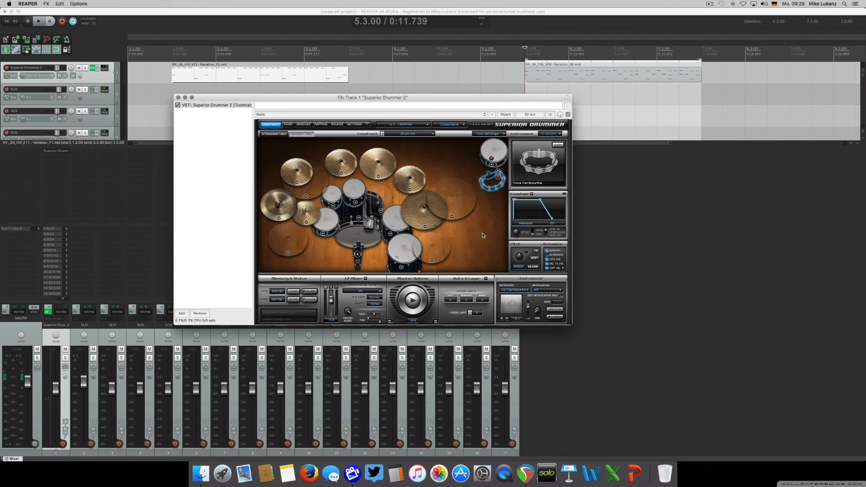
pyautogui.moveTo(515, 170)
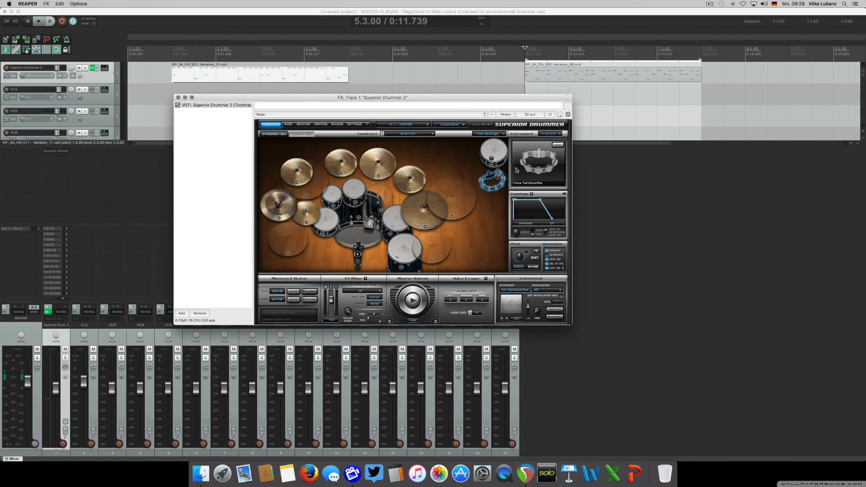
pyautogui.moveTo(464, 167)
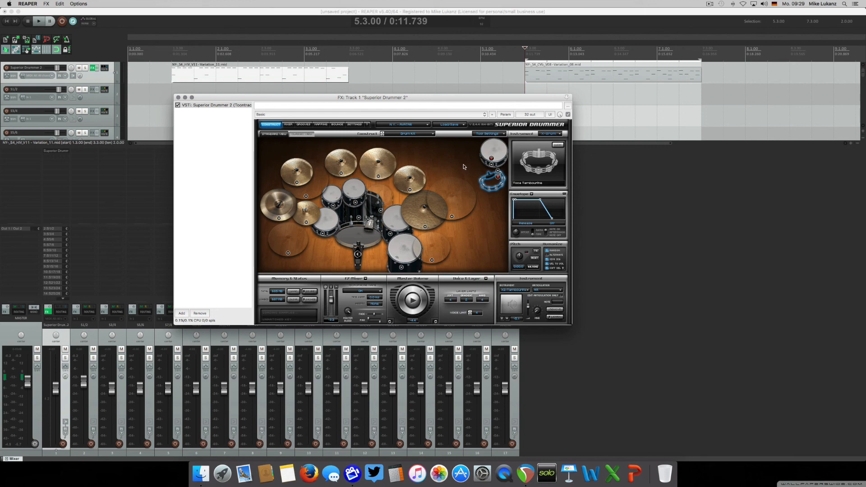
pyautogui.moveTo(462, 165)
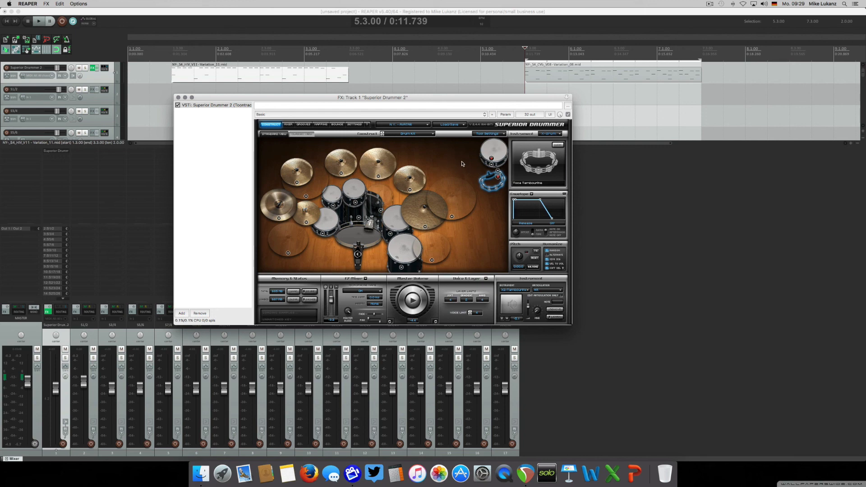